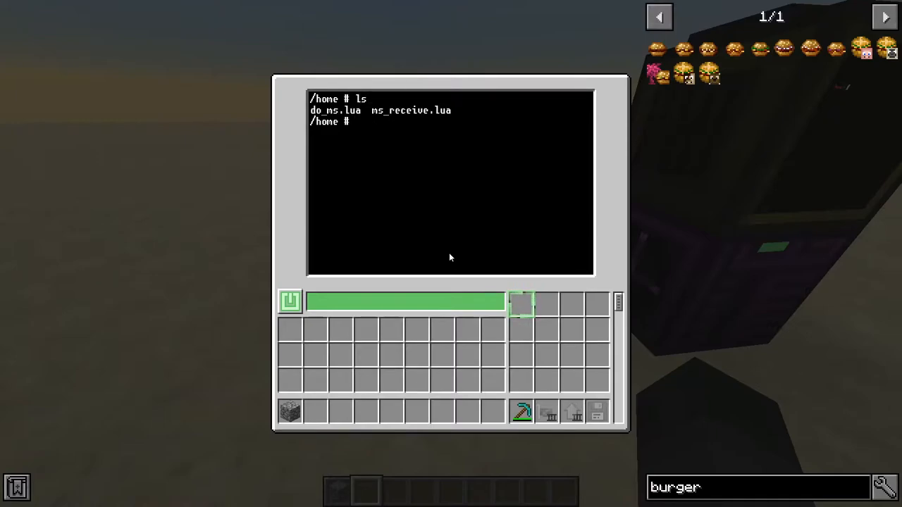
Step: Run do_ns 3F3B on the robot, watch it move, and run it a second time
key("Escape")
type("do_ms")
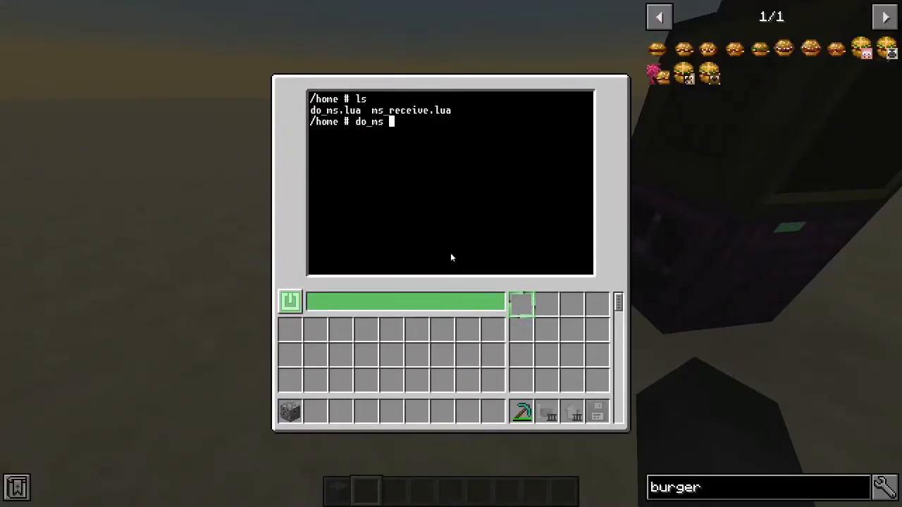
type("3F")
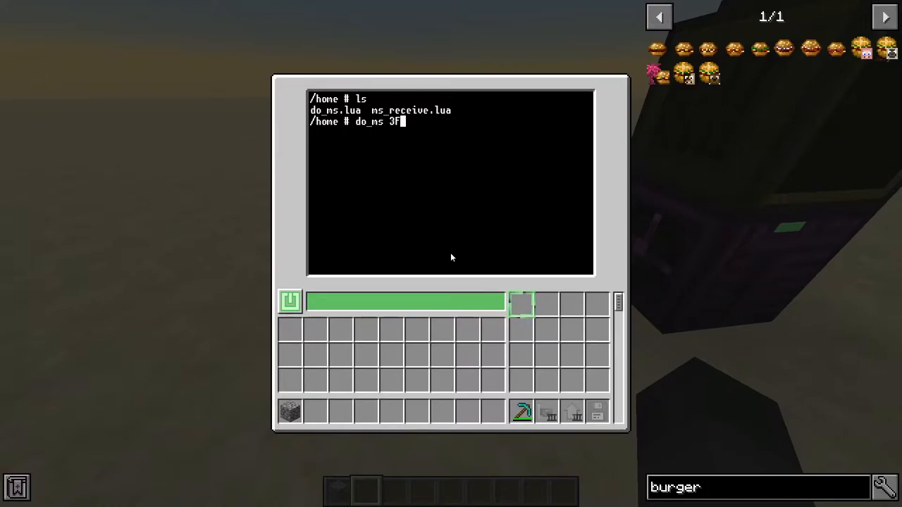
type("B")
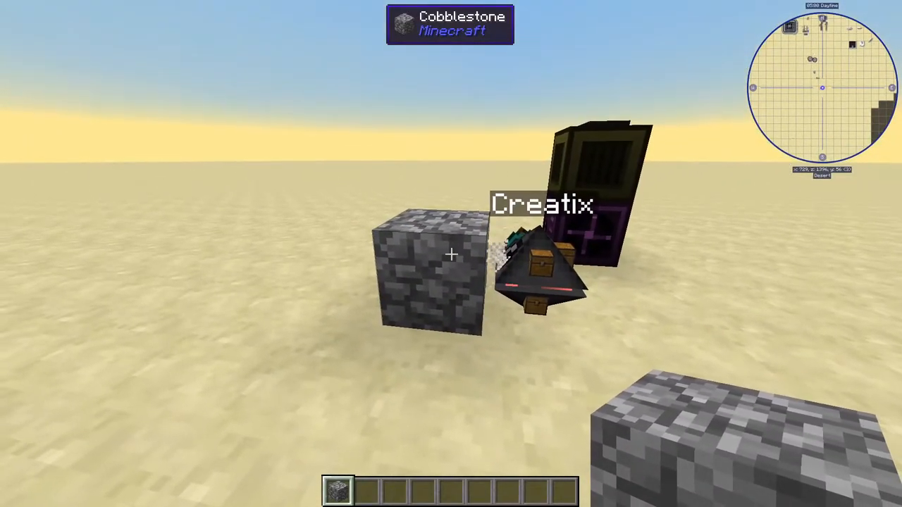
left_click(451, 254)
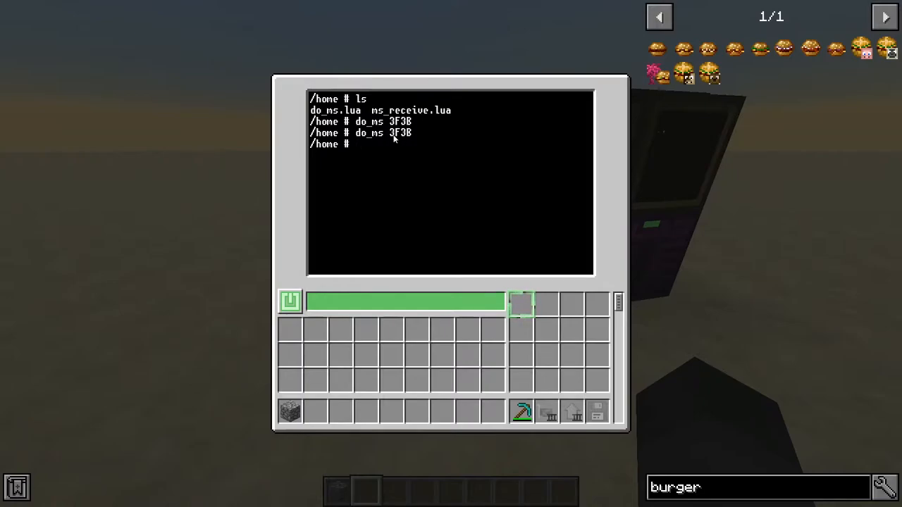
key("Escape")
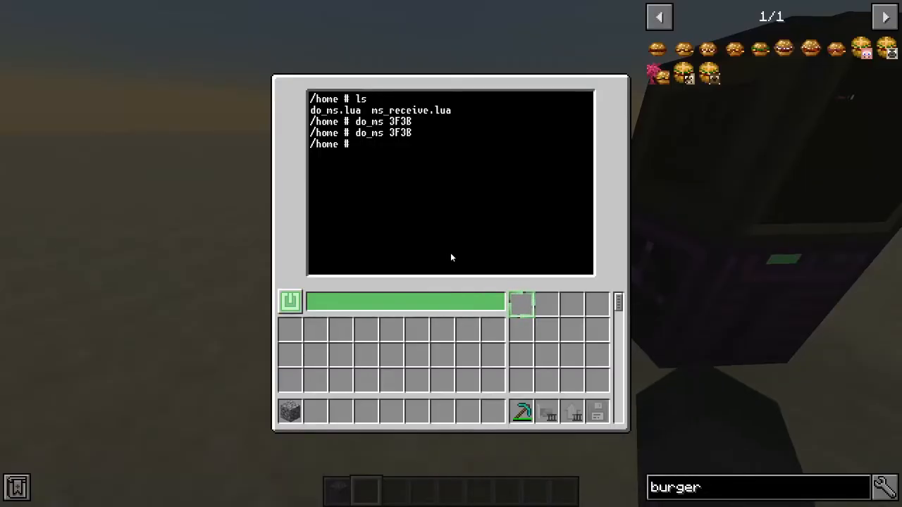
Step: Run do_ns 2FSUSLFRS2BDRFL so the robot follows the route and collects a cobblestone block
type("do_")
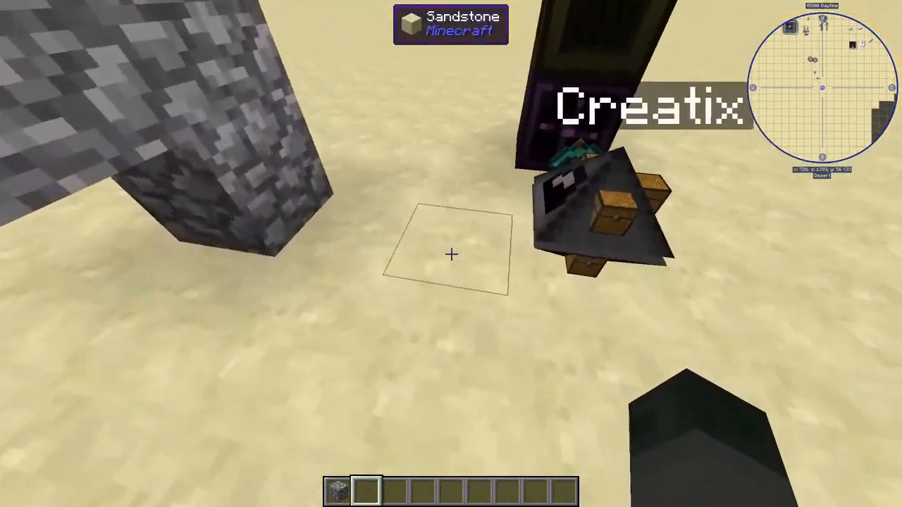
mouse_move(451, 254)
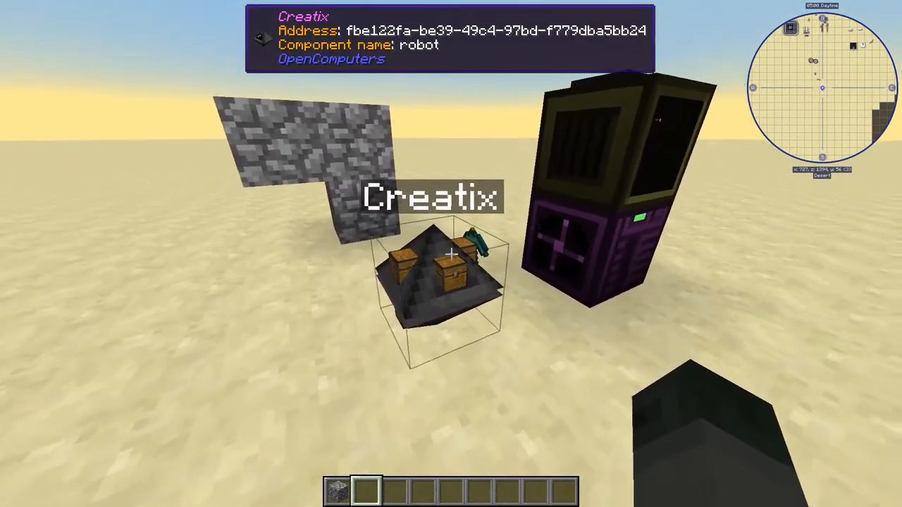
mouse_move(451, 253)
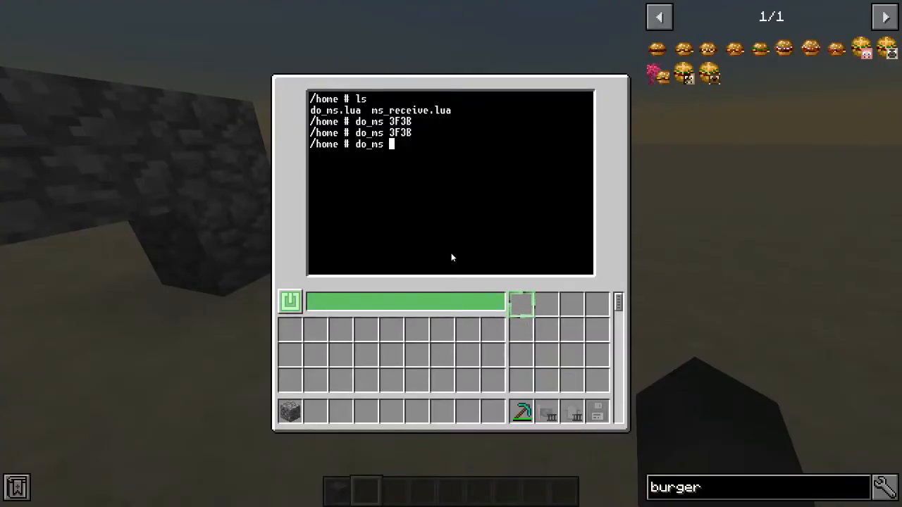
type("2F")
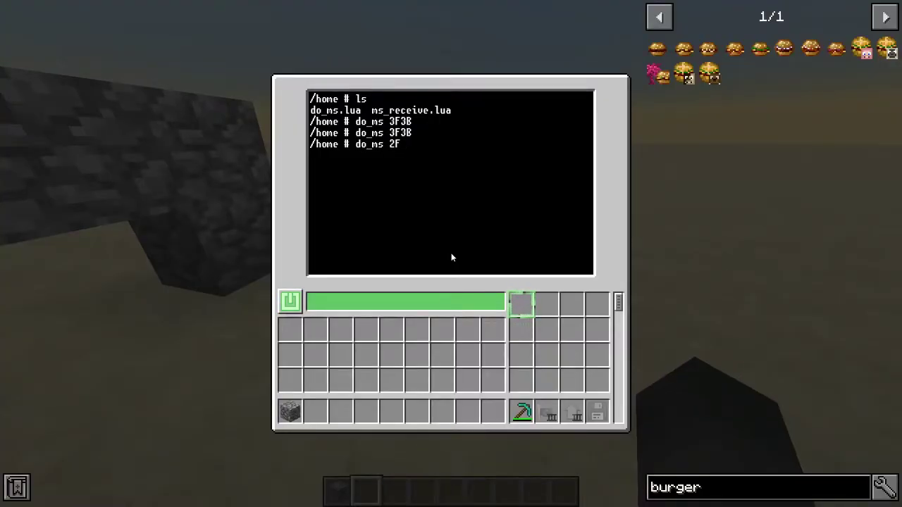
type("SU")
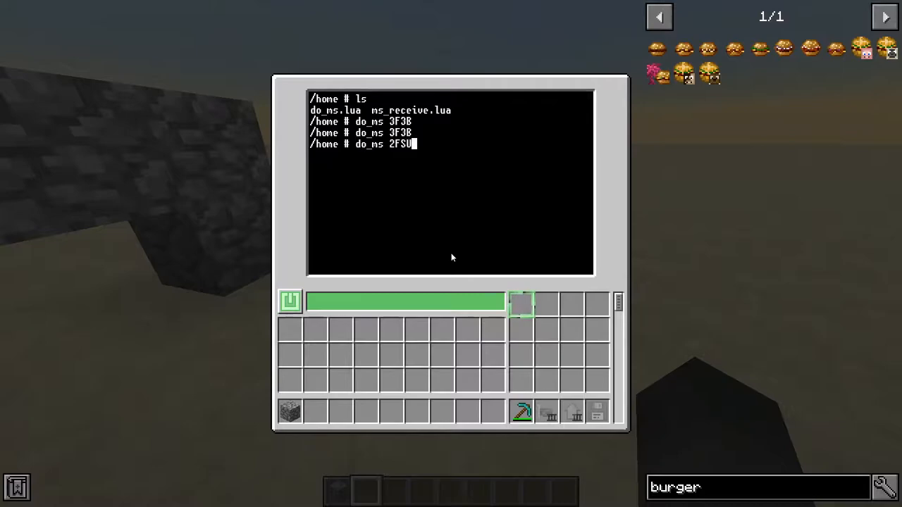
type("S")
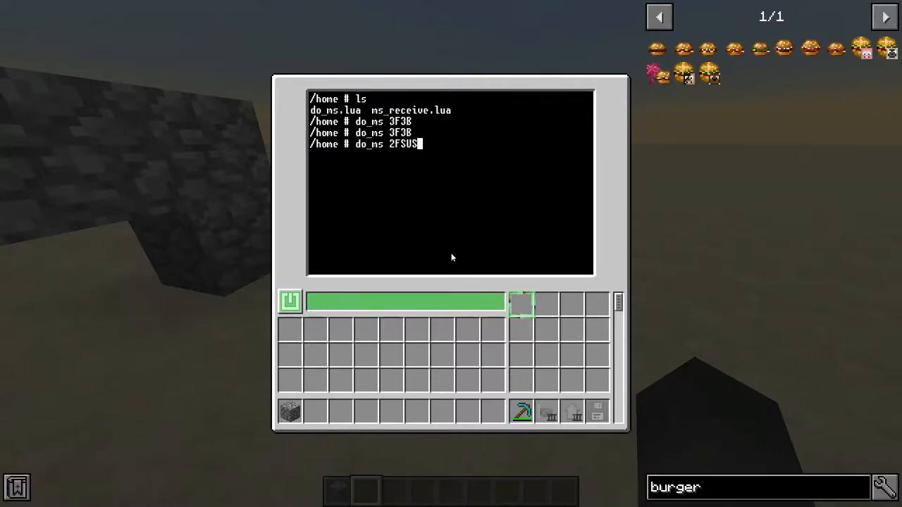
type("LF")
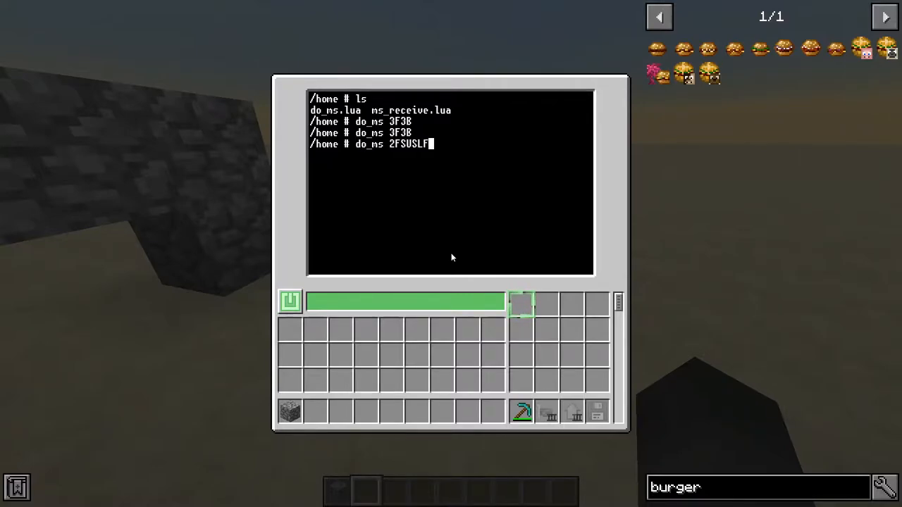
type("R")
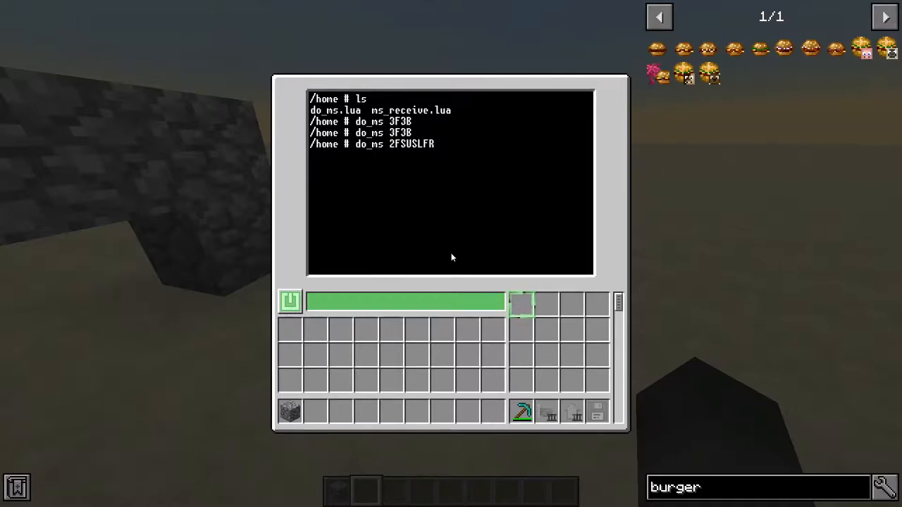
type("S")
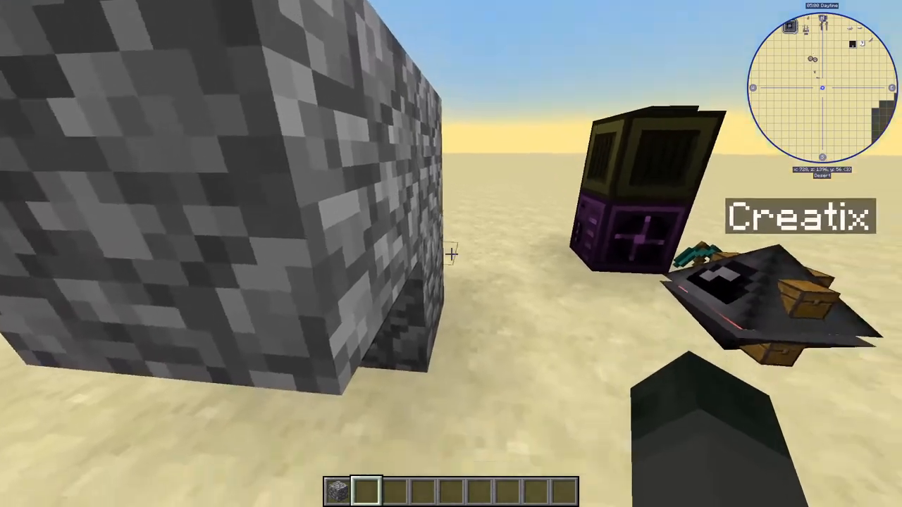
mouse_move(450, 254)
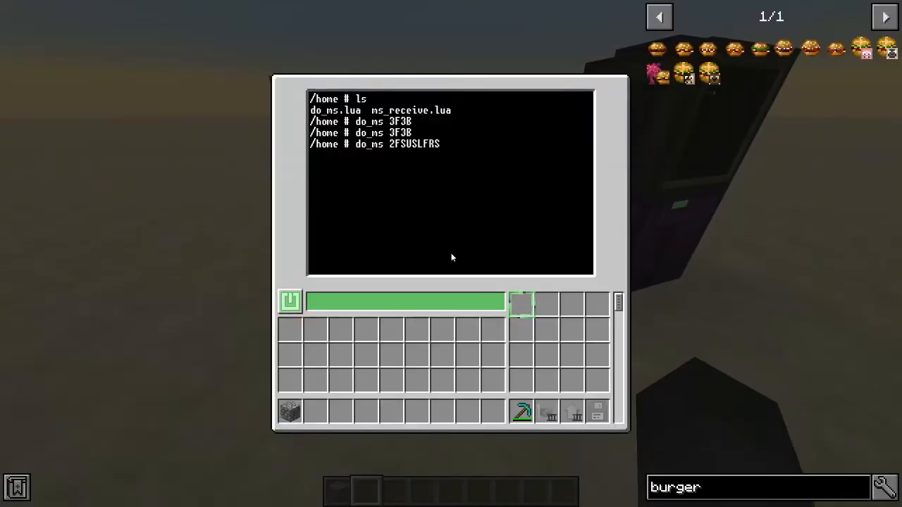
type("2B")
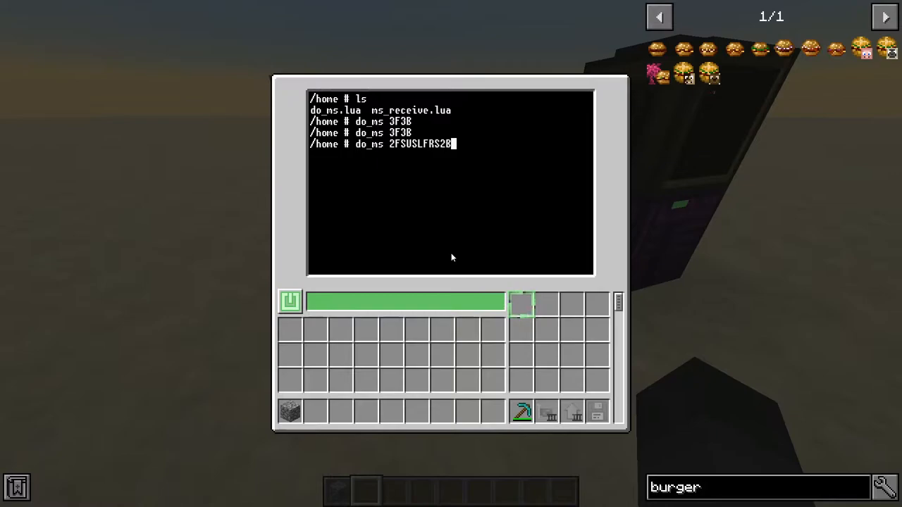
type("D")
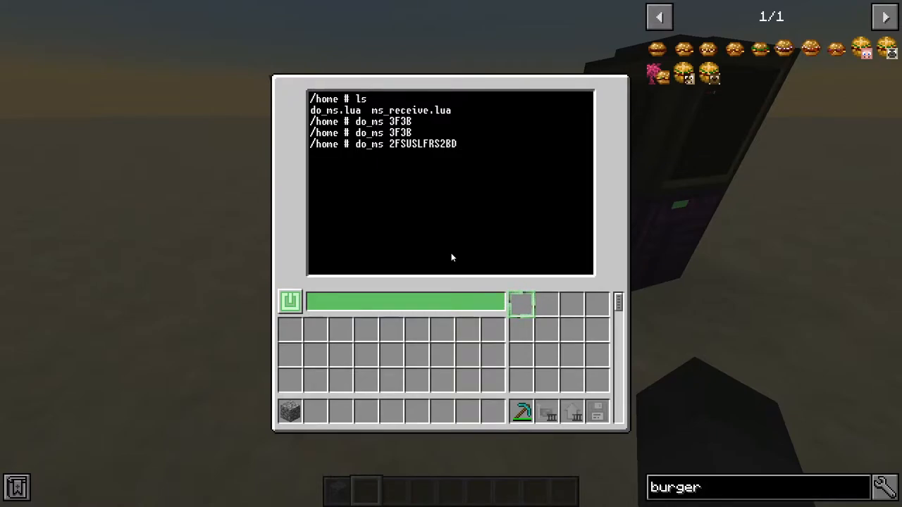
type("RF")
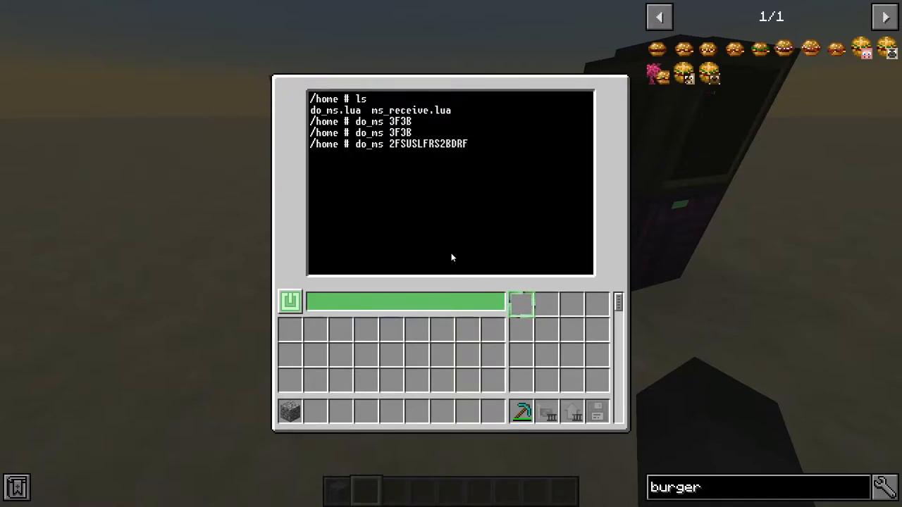
key("Escape")
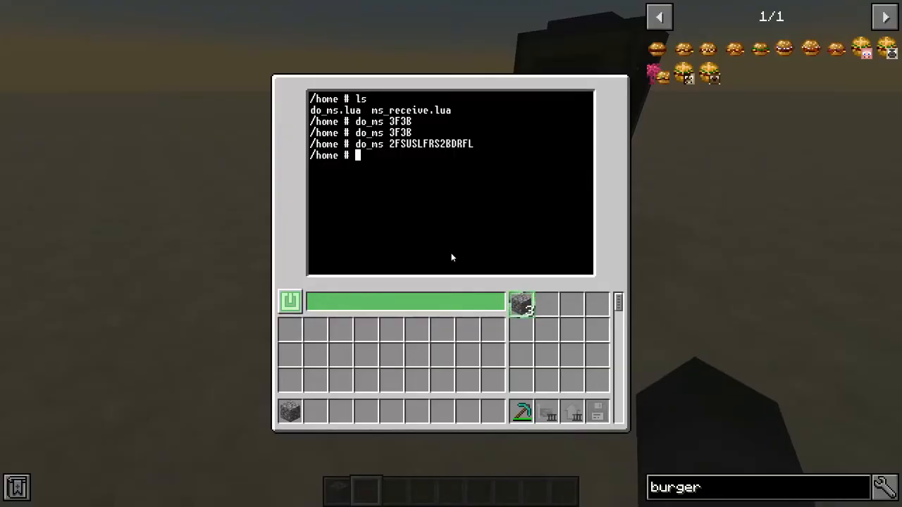
mouse_move(523, 307)
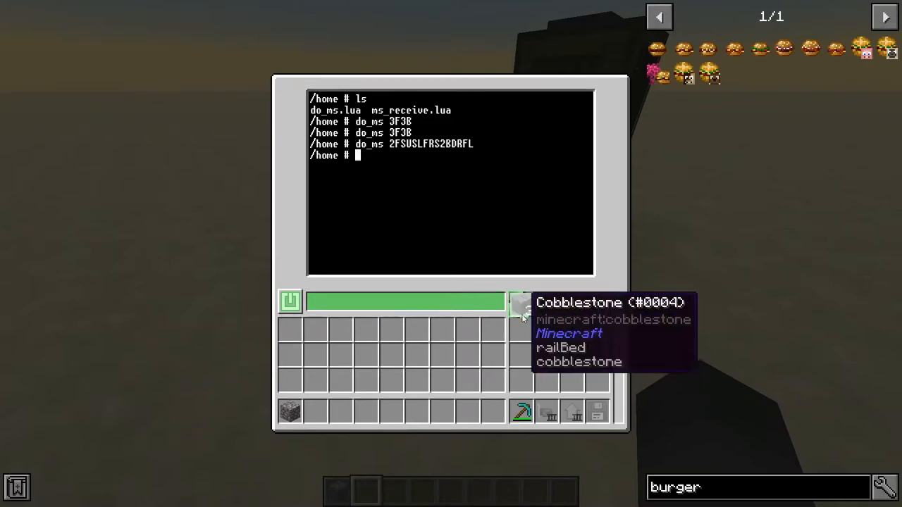
mouse_move(546, 317)
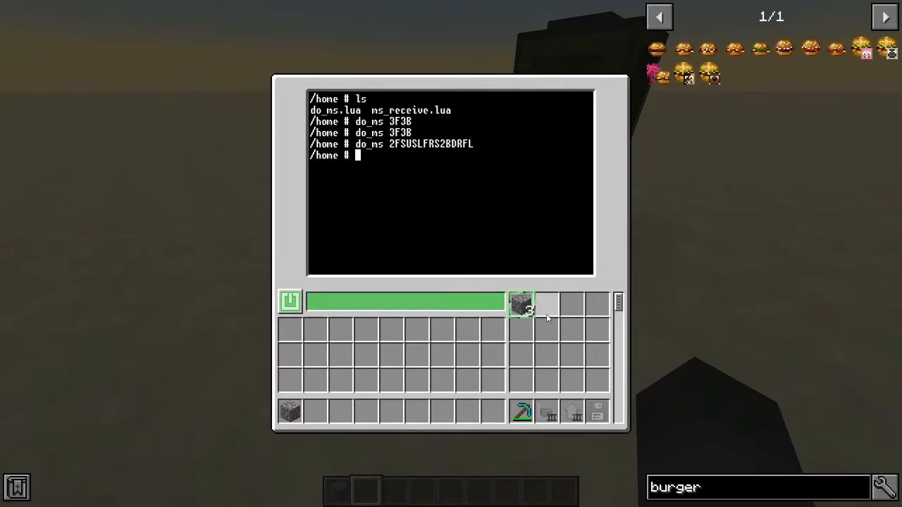
mouse_move(593, 361)
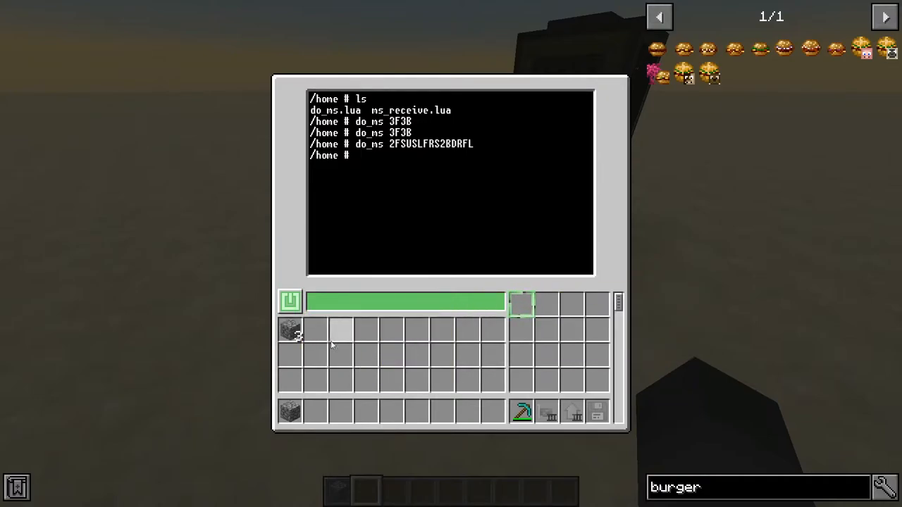
key("Escape")
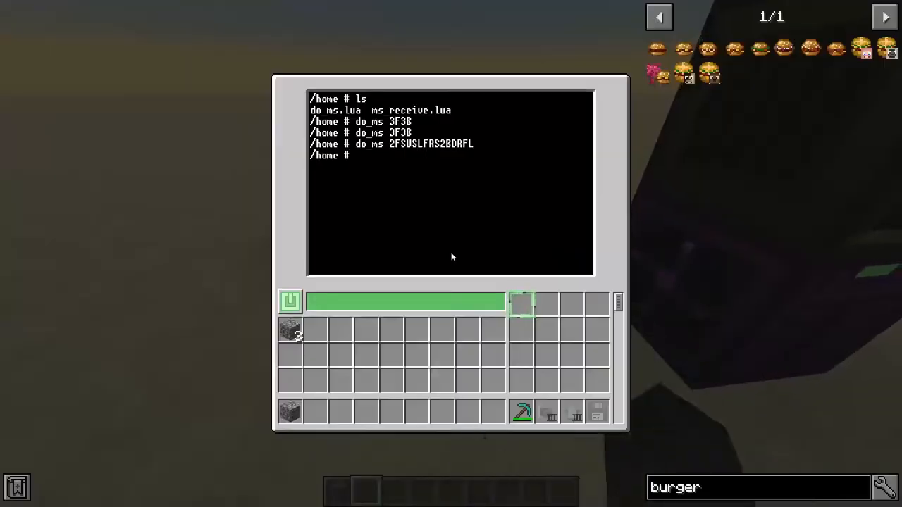
Step: Run do_ns d_4F and then do_ns d_4B, leaving two cobblestone in the robot's inventory
type("do")
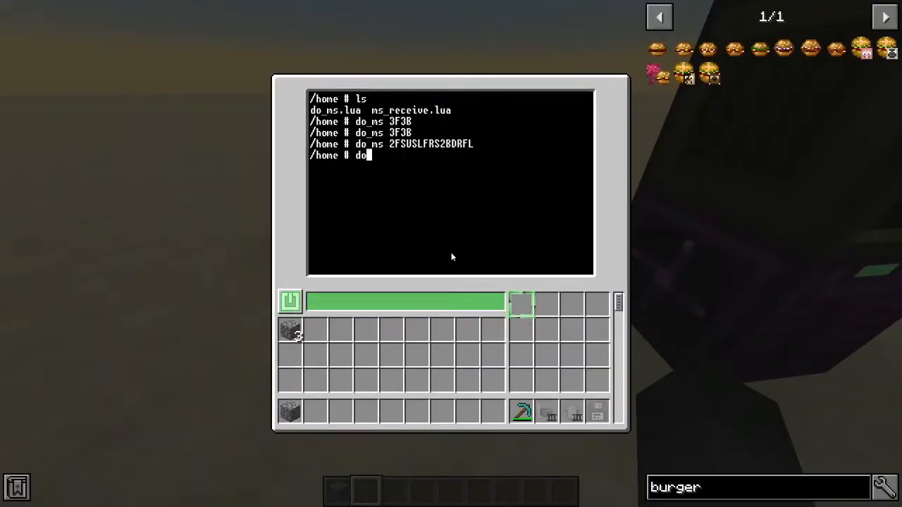
key("Escape")
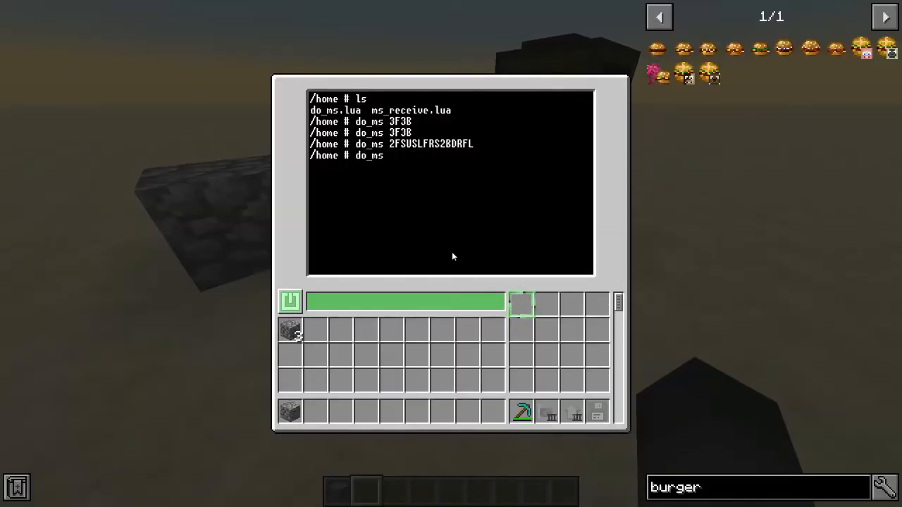
type("d")
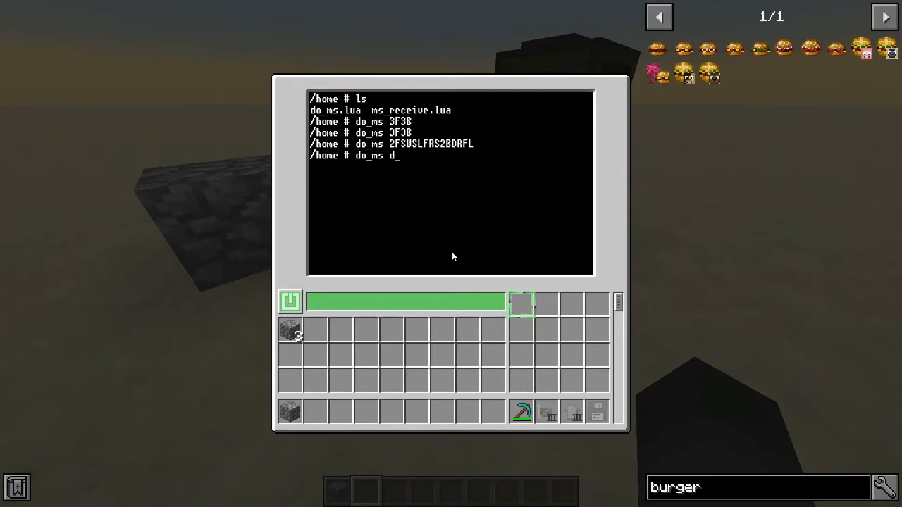
type("4")
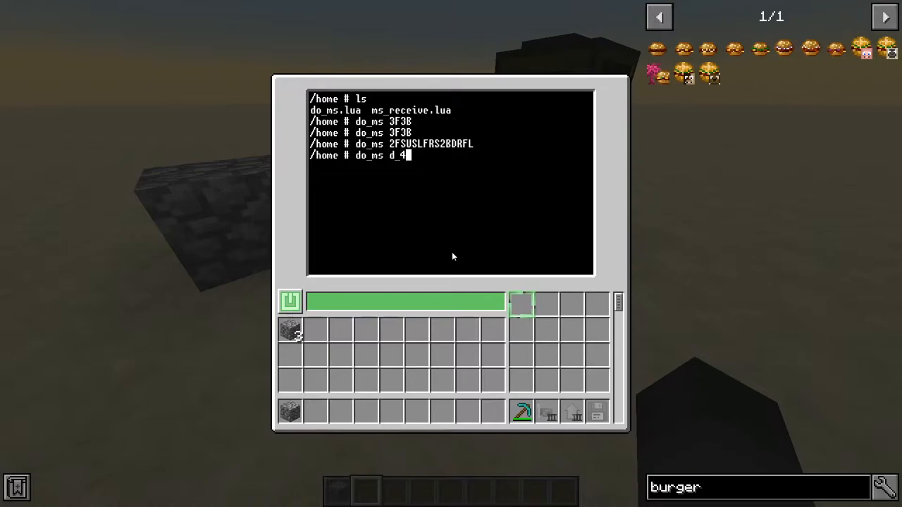
key("Escape")
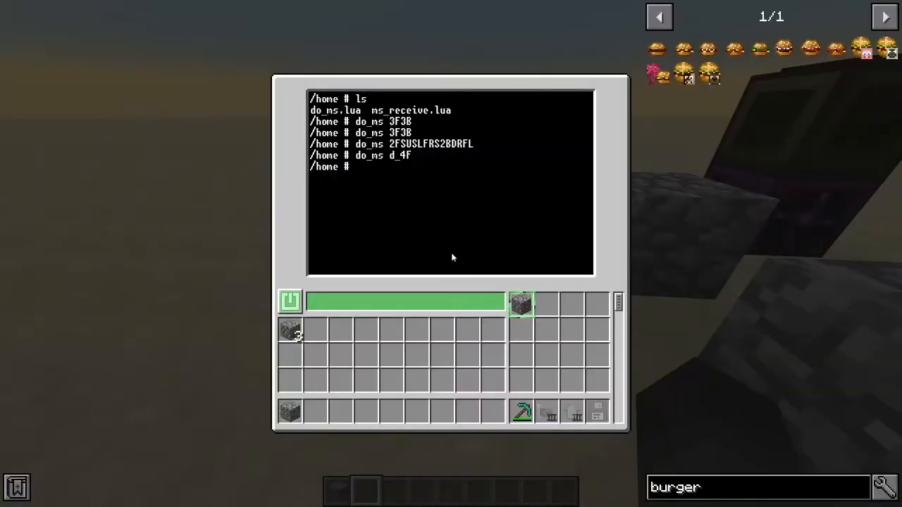
type("do_ns d_4B")
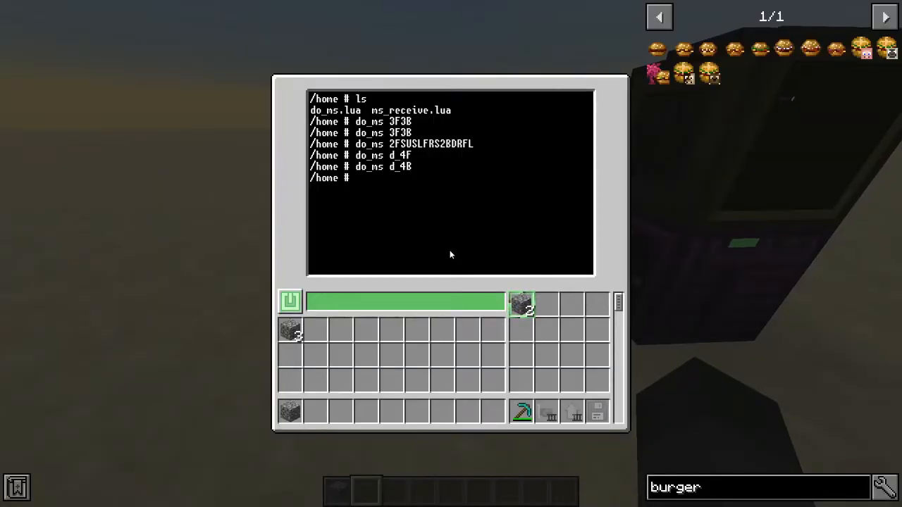
Step: Open do_ms.lua in the editor to show it requires movescript and executes its argument
type("edi")
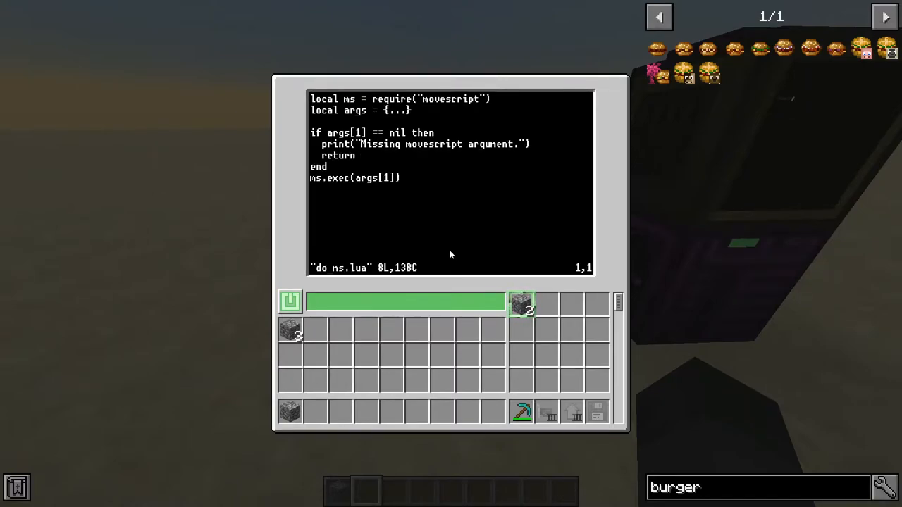
mouse_move(451, 105)
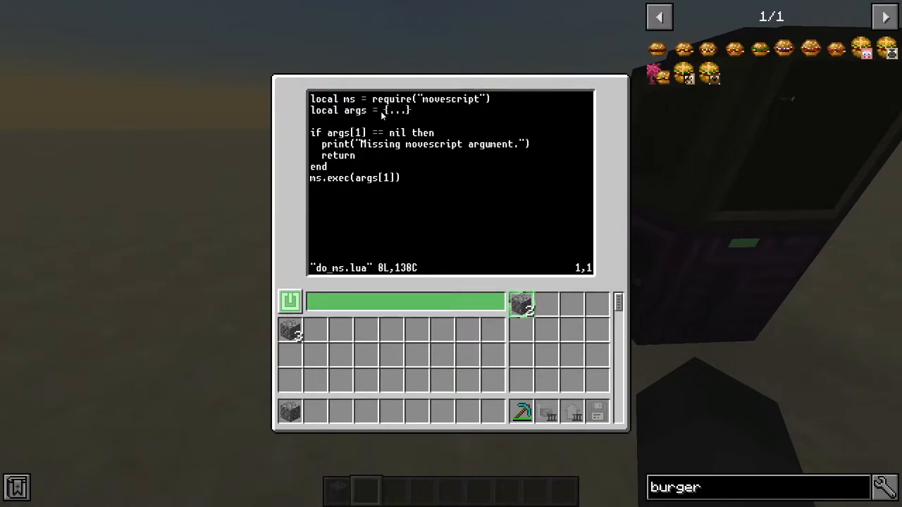
mouse_move(369, 144)
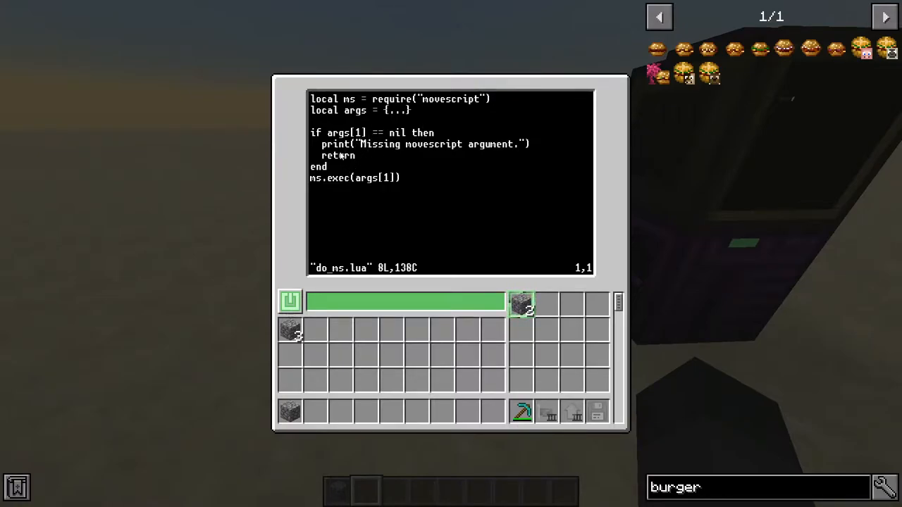
mouse_move(355, 184)
type("pastebin get -f 4c2AN8Jw /lib/movescript.lua")
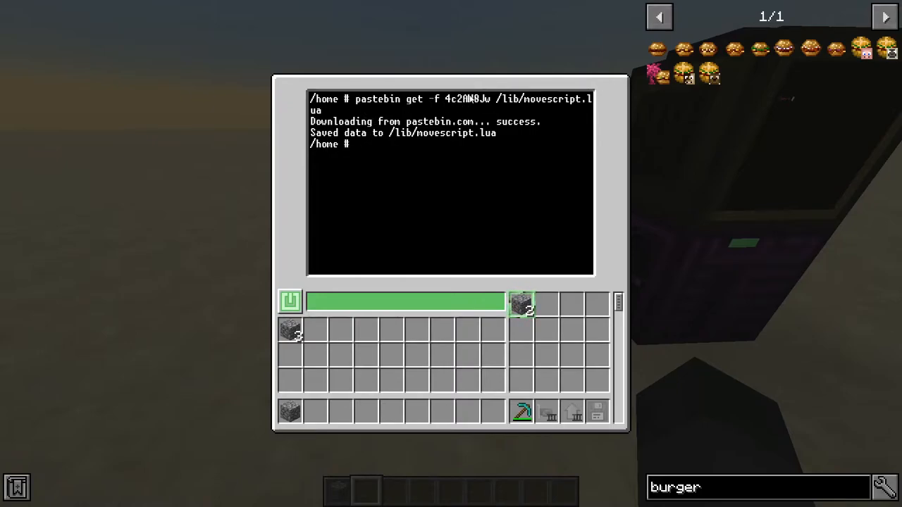
mouse_move(479, 112)
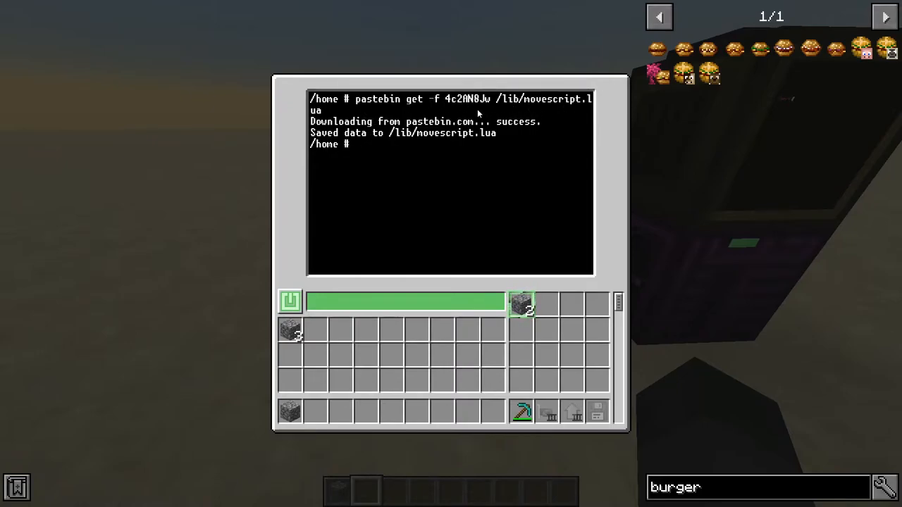
mouse_move(403, 166)
type("ls")
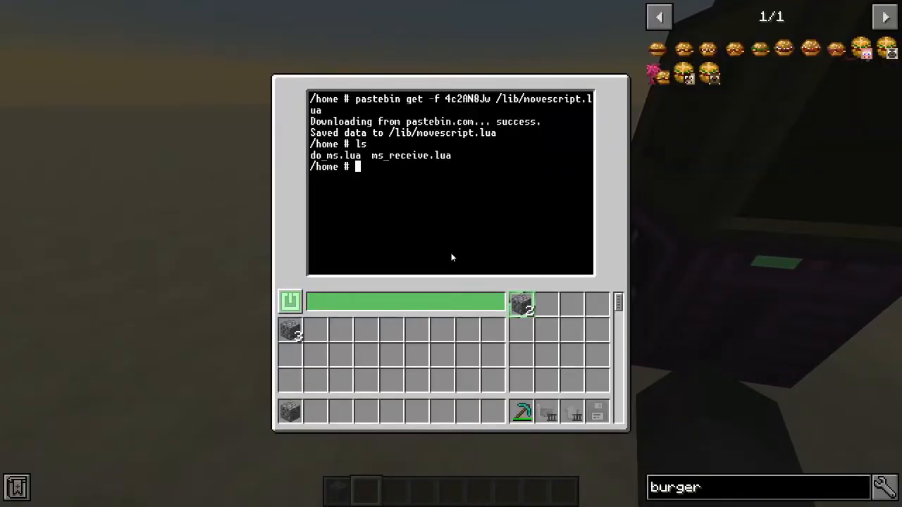
Step: Start ms_receive on the robot so it waits for incoming movement commands
type("ns_receive")
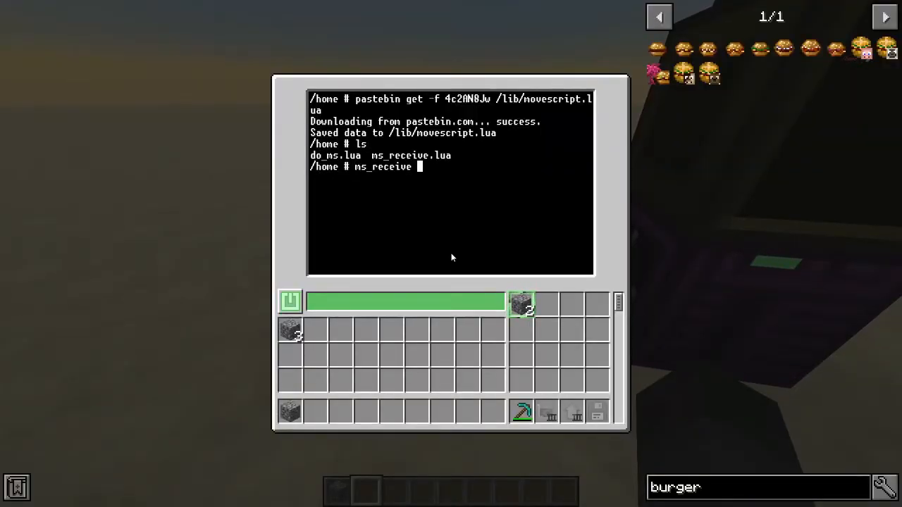
key("Enter")
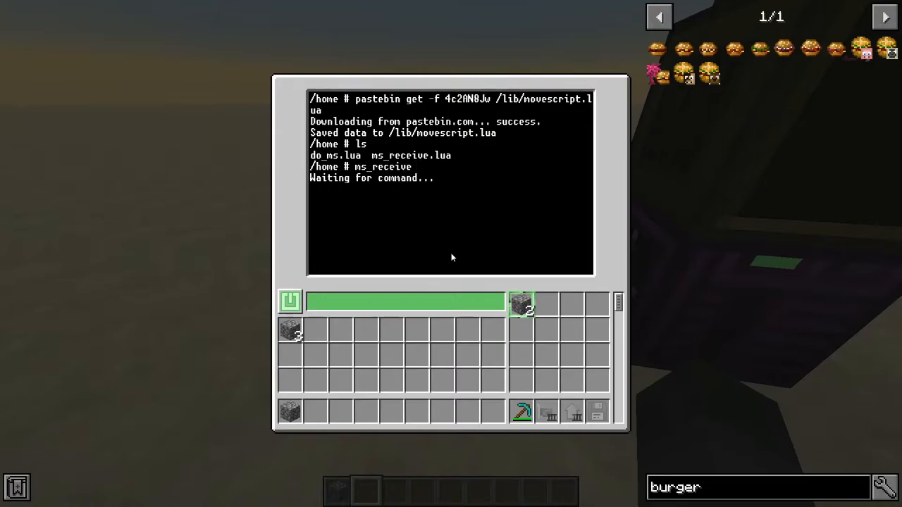
key("Escape")
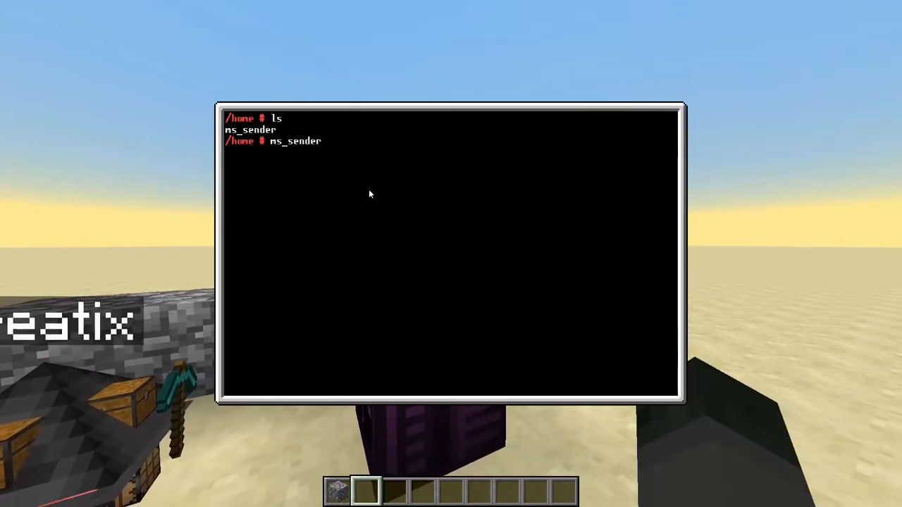
mouse_move(338, 148)
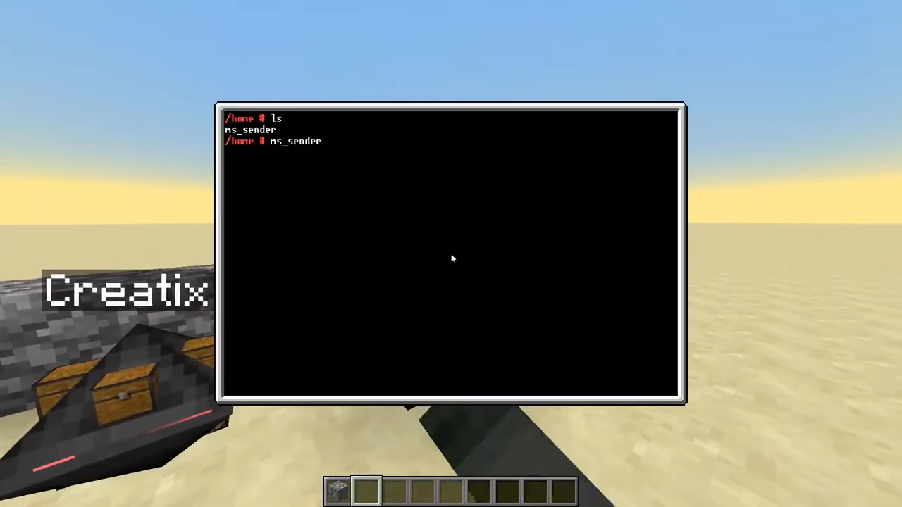
Step: Send 3U and then 3DRRRR to the robot with ms_sender from the second computer
type("30")
type("3DRRRR")
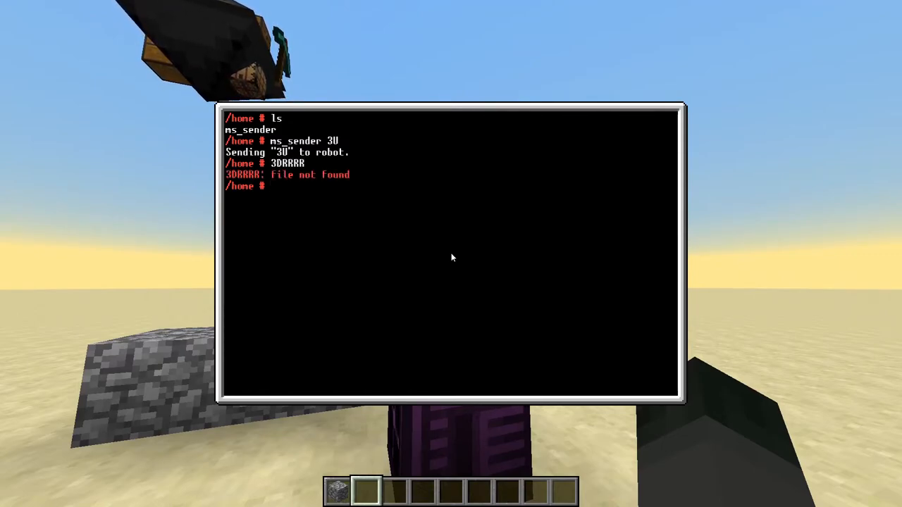
type("ms_sender 3U")
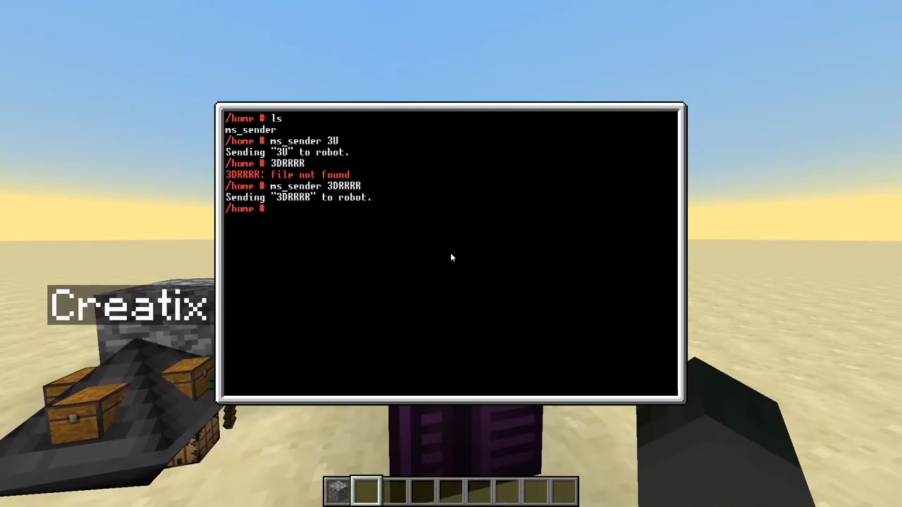
key("escape")
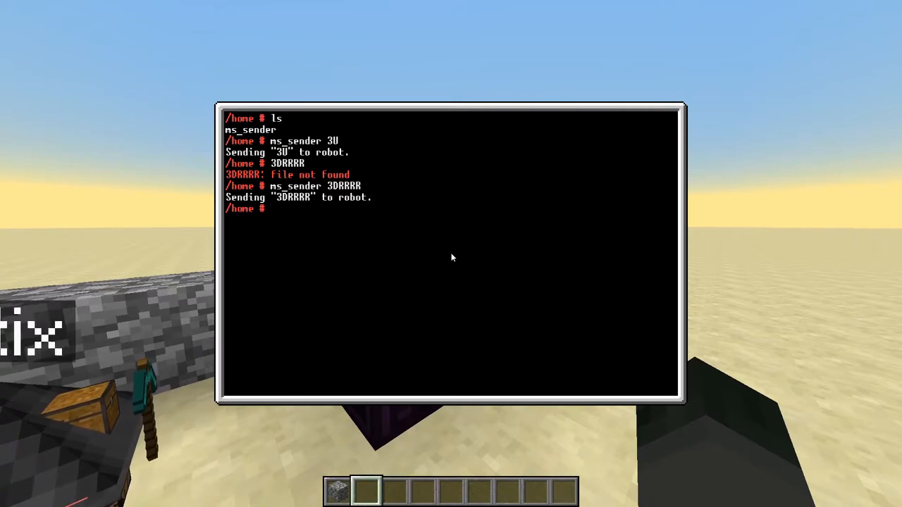
type("edit ms_sender")
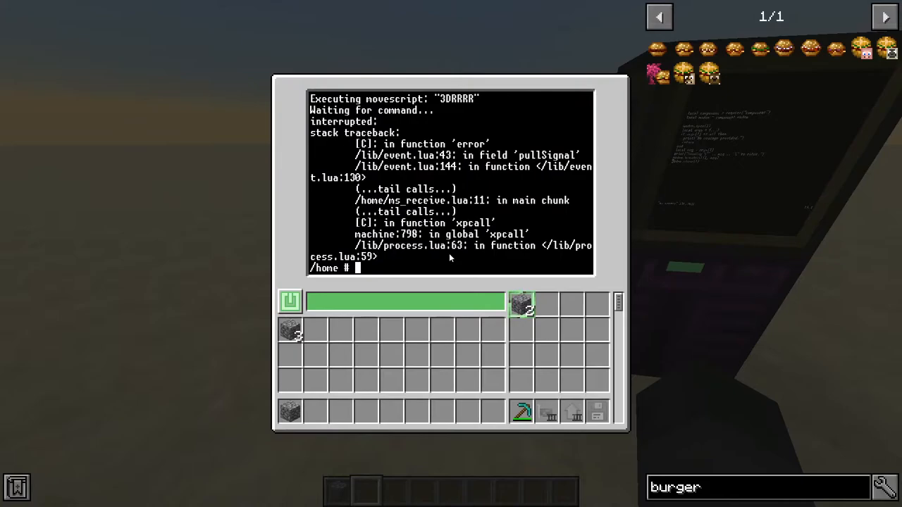
Step: View ms_receive.lua in the editor, then leave it for an empty shell prompt
type("edit m")
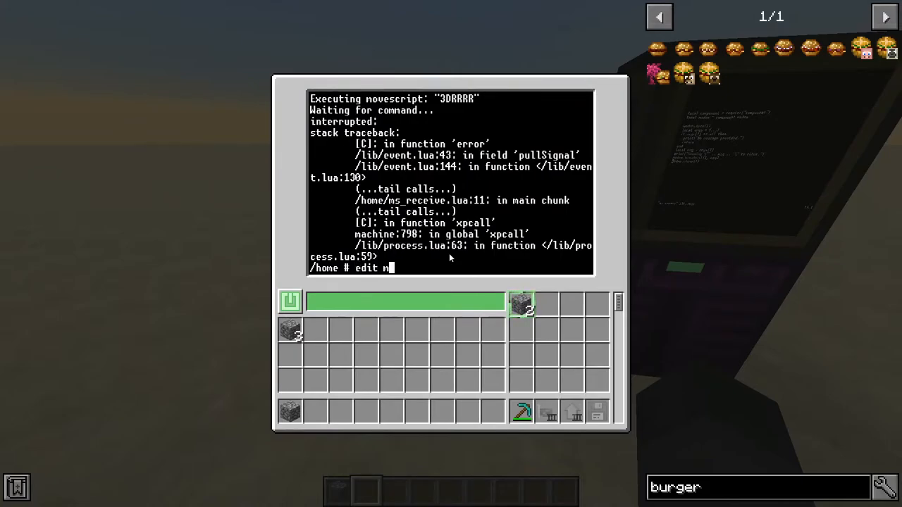
key("Enter")
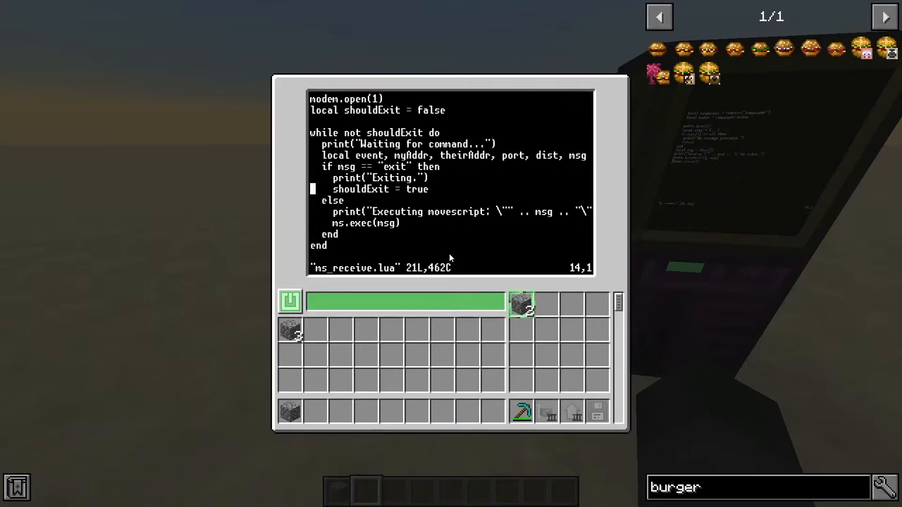
mouse_move(277, 164)
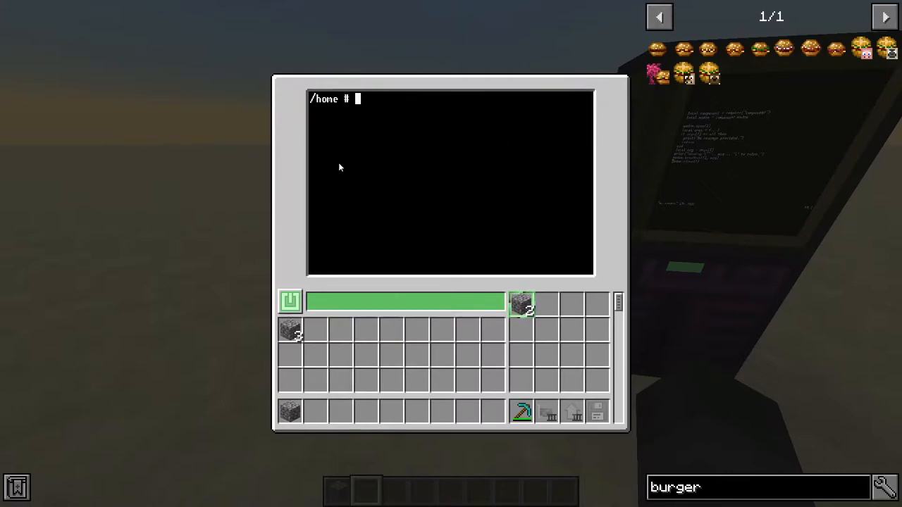
key("ESCAPE")
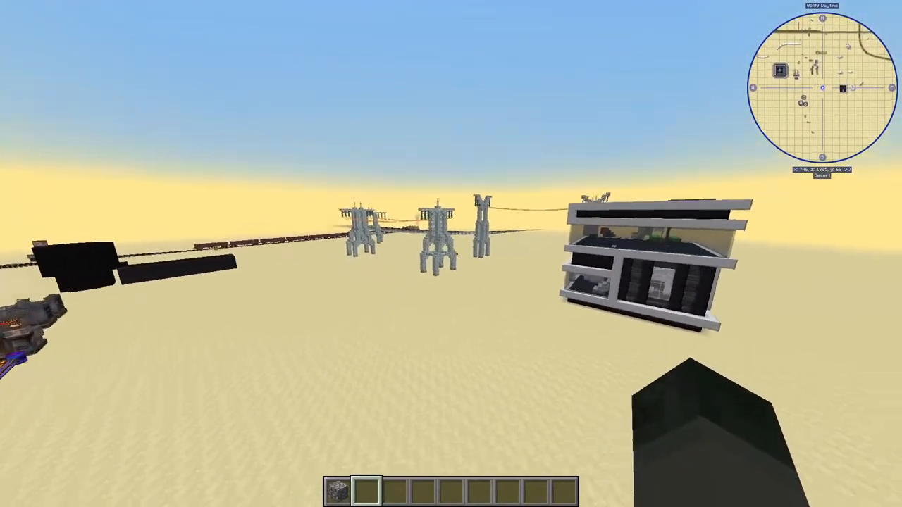
mouse_move(451, 254)
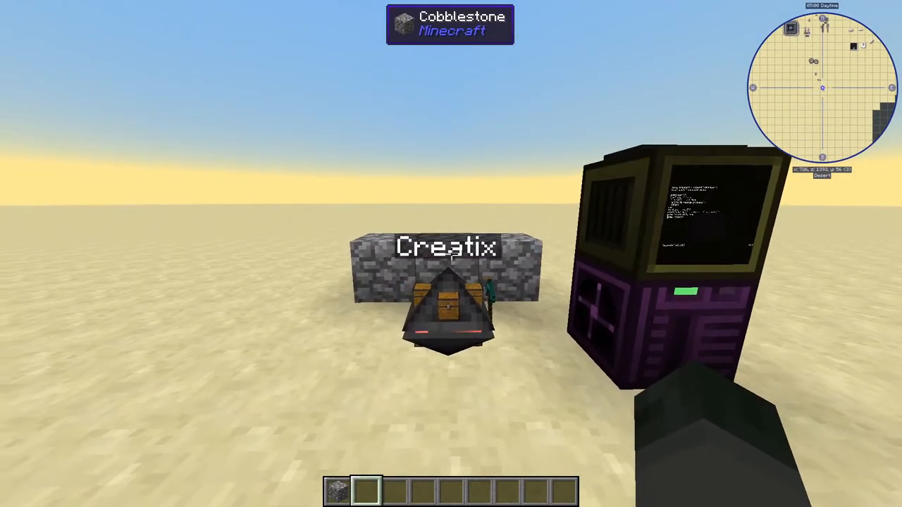
mouse_move(451, 254)
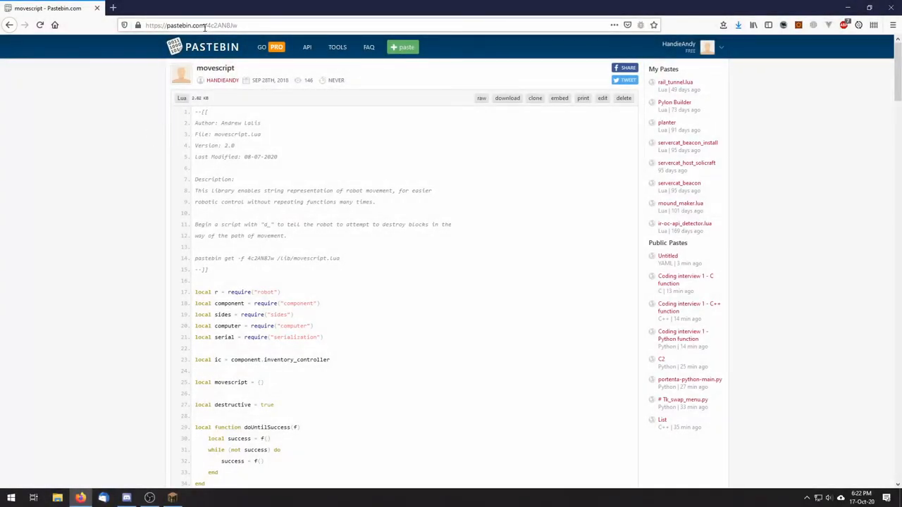
Step: Scroll the Movescript paste through up, down, forward and back to functionMap and starts_with
left_click(205, 25)
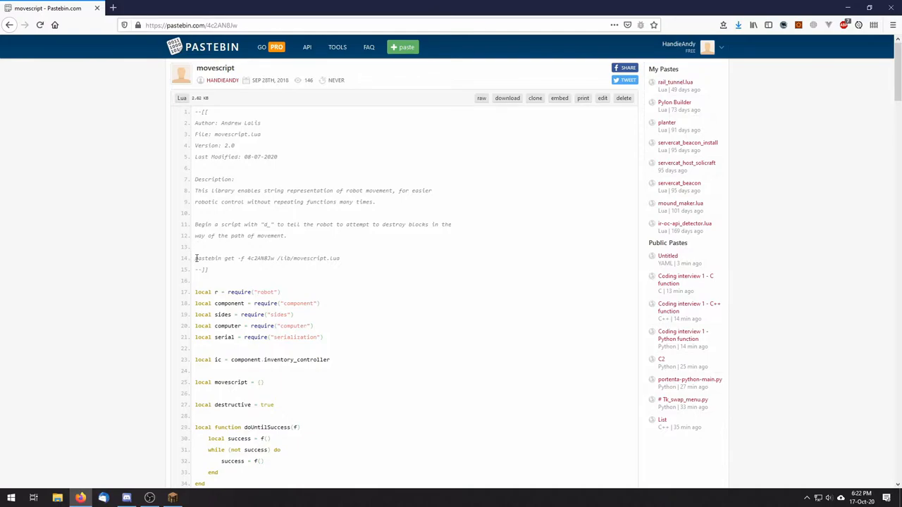
mouse_move(352, 263)
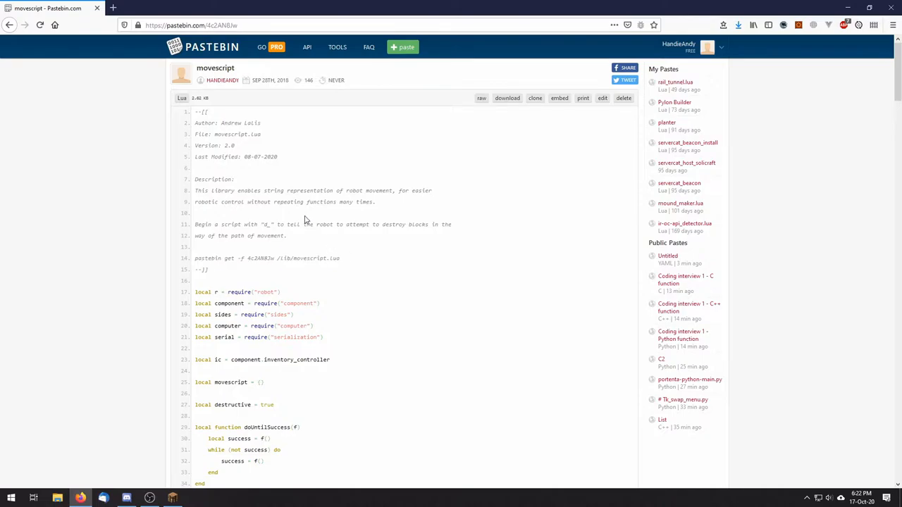
scroll("down", 3)
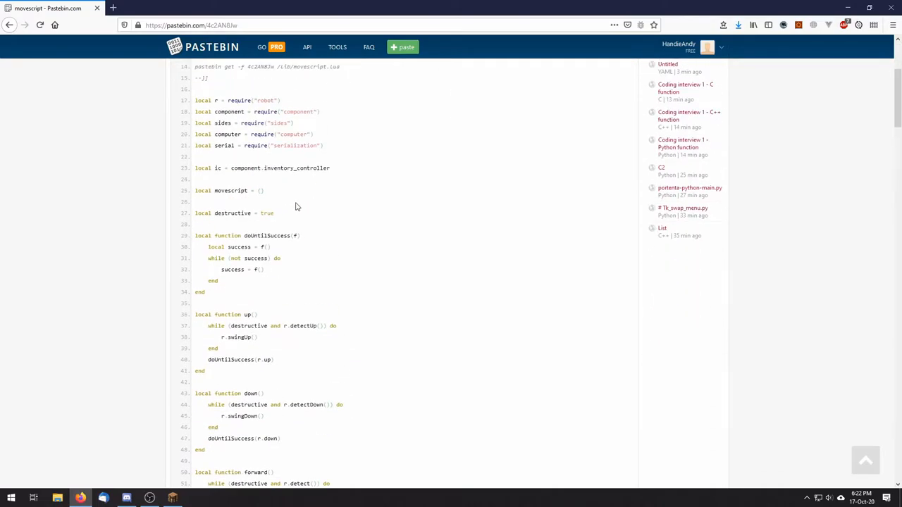
mouse_move(307, 204)
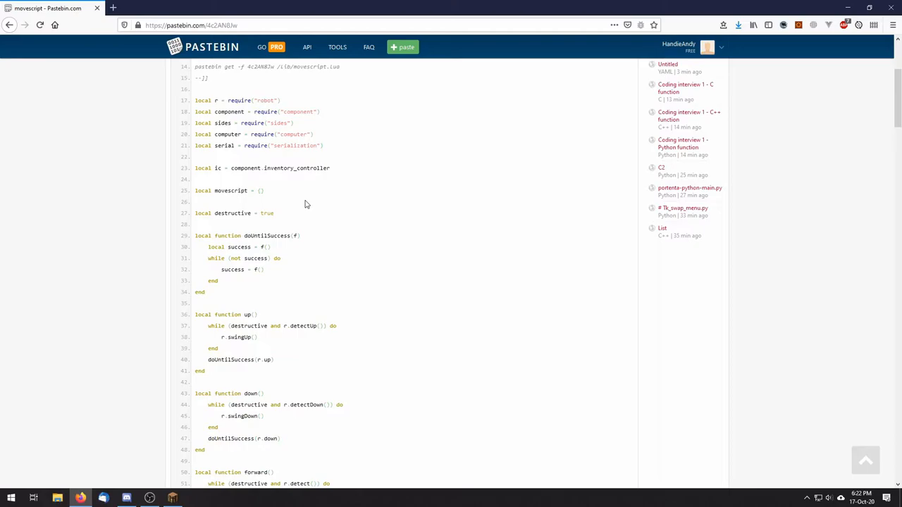
mouse_move(281, 204)
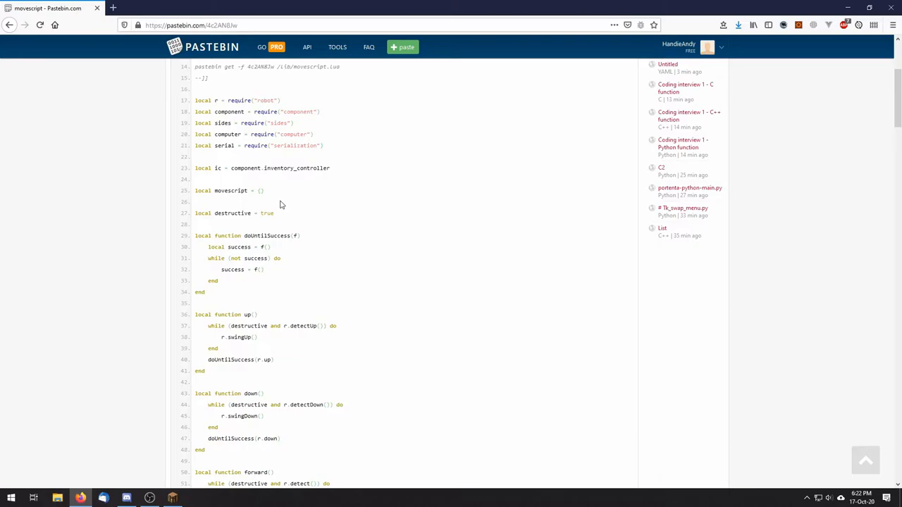
mouse_move(239, 161)
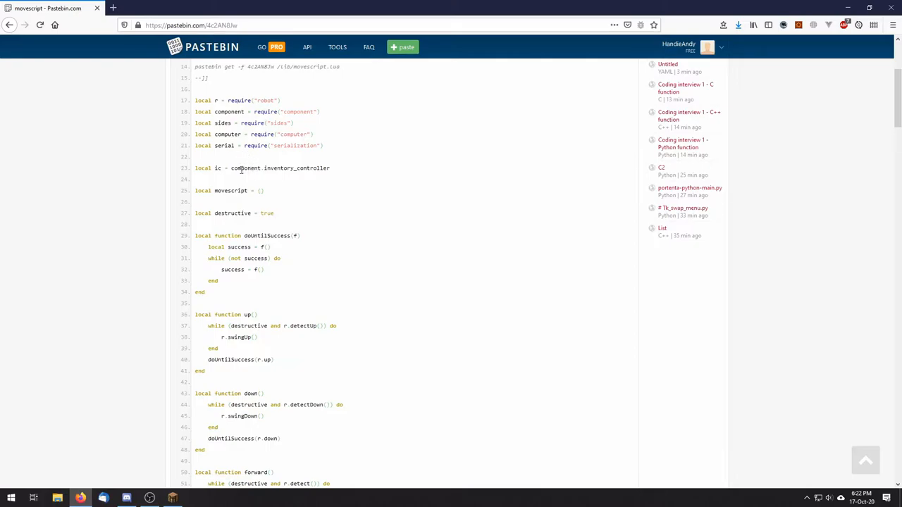
mouse_move(298, 190)
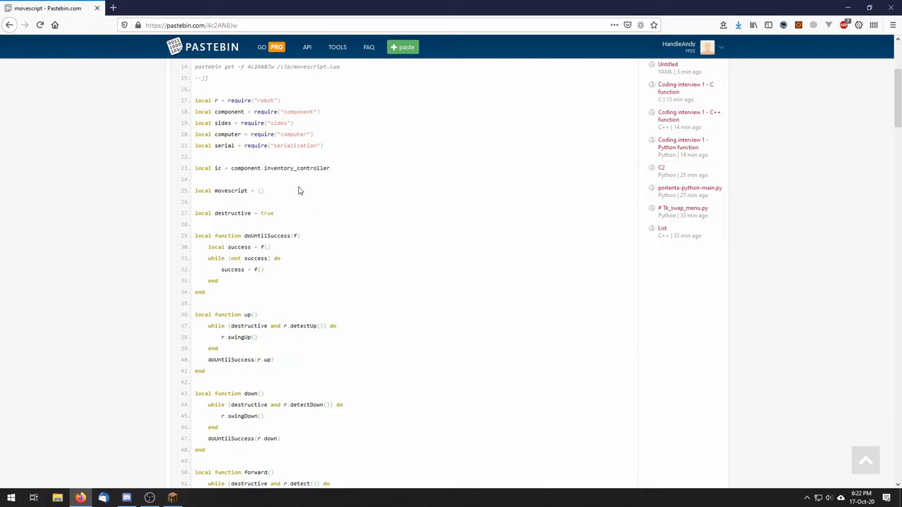
scroll("down", 3)
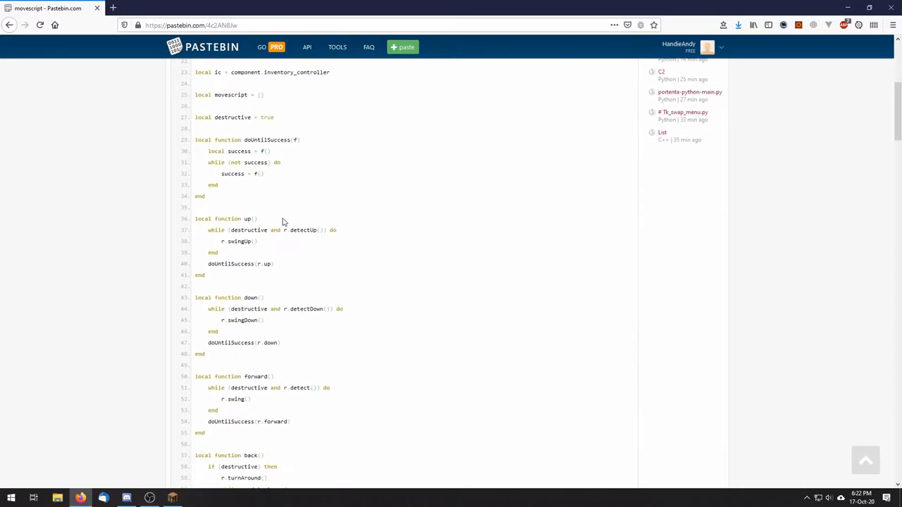
scroll("down", 3)
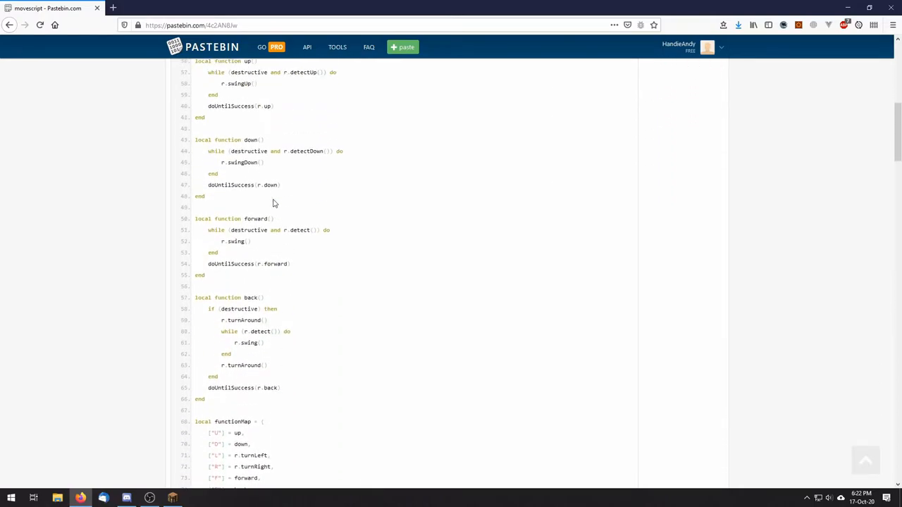
scroll("up", 3)
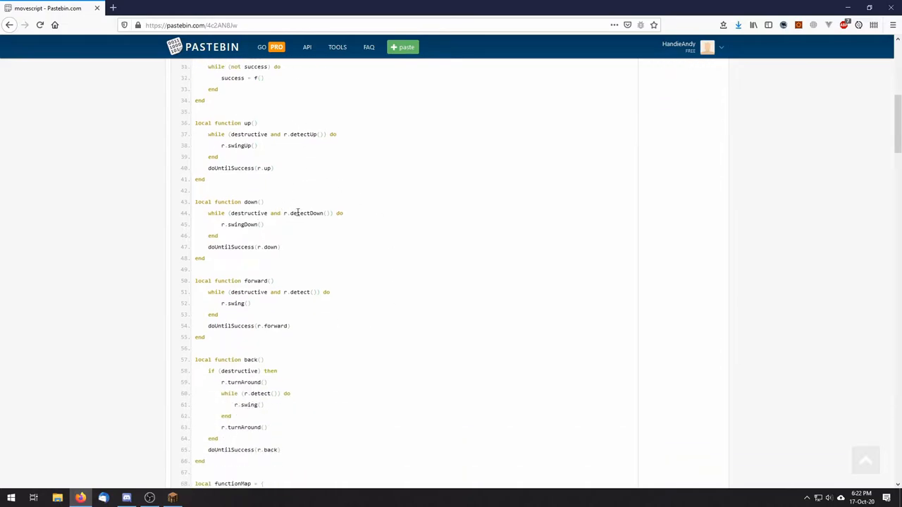
scroll("down", 3)
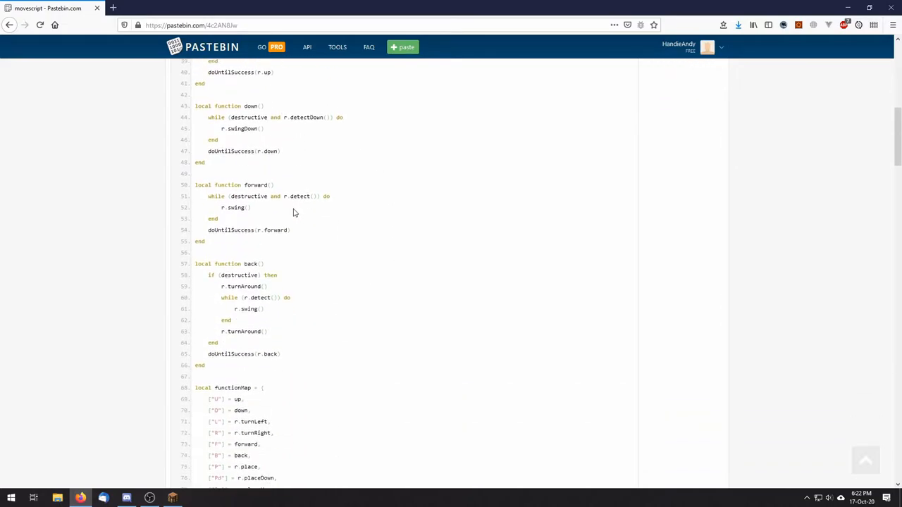
scroll("down", 3)
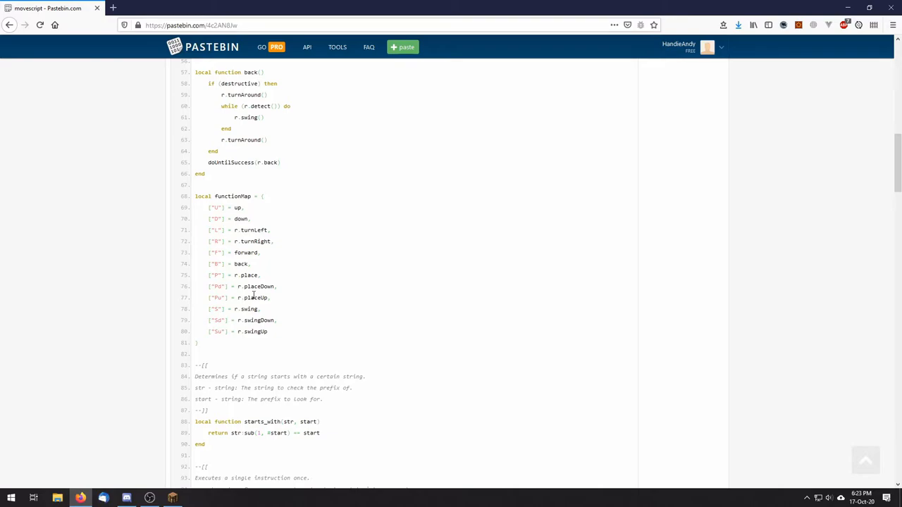
Step: Scroll on to executeInstruction, movescript.execute and movescript.exec
left_click_drag(210, 274, 239, 298)
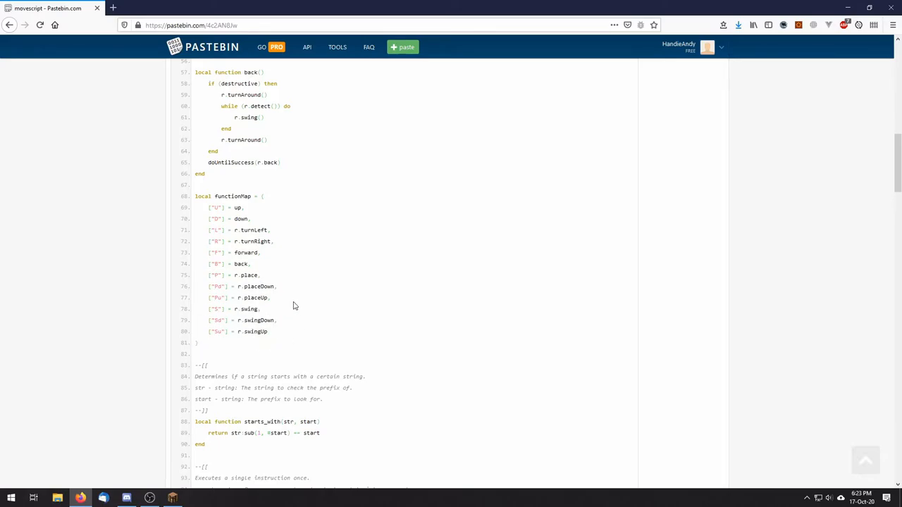
scroll("down", 3)
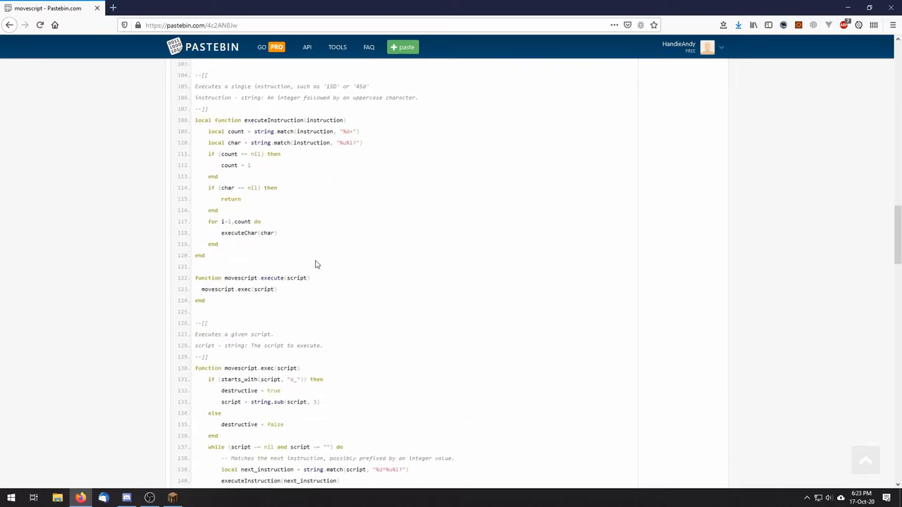
Step: Scroll through the exec script-runner code and stackMatches, selecting words to examine them
scroll("down", 3)
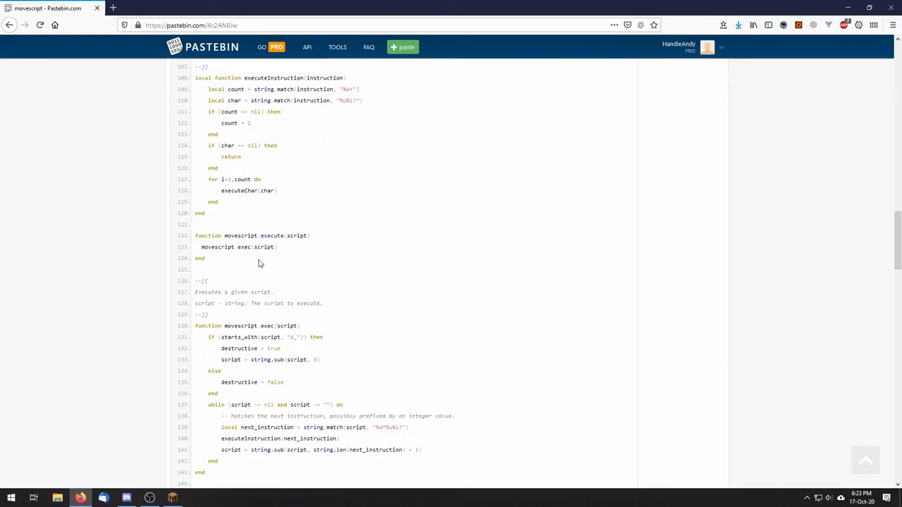
scroll("down", 3)
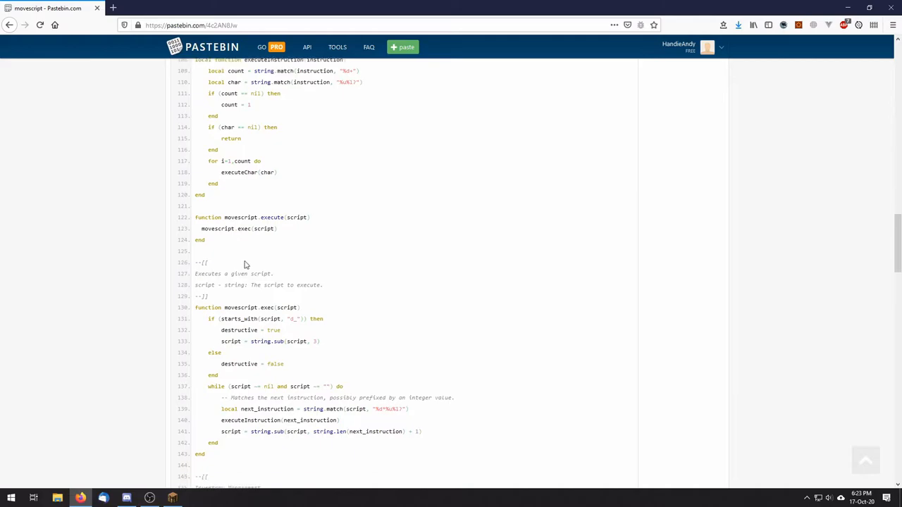
scroll("down", 3)
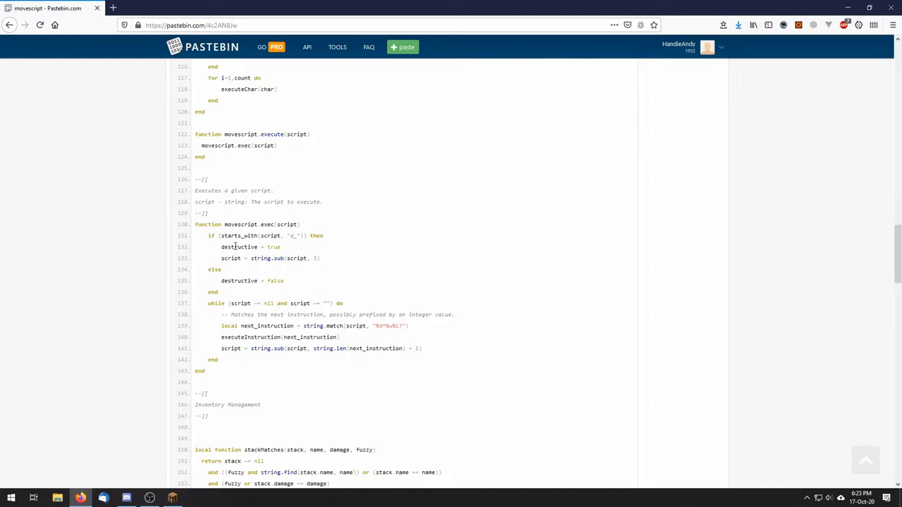
mouse_move(265, 274)
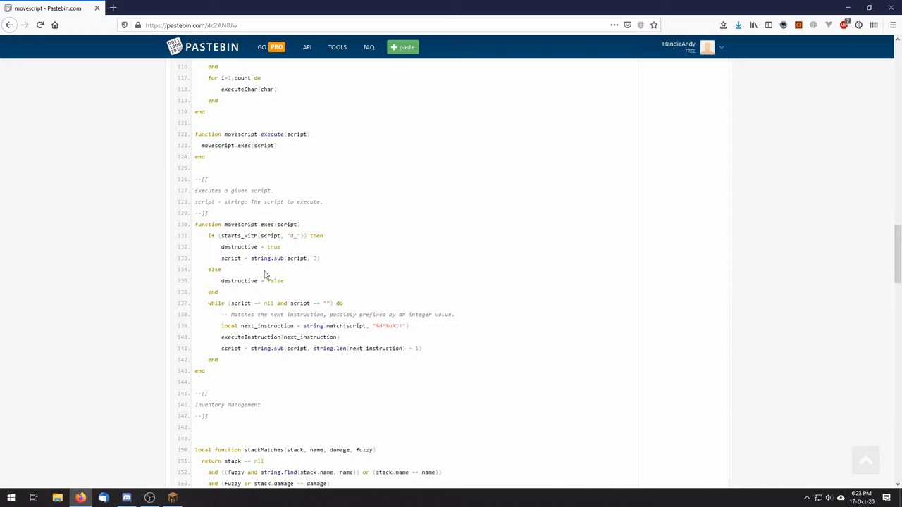
scroll("down", 3)
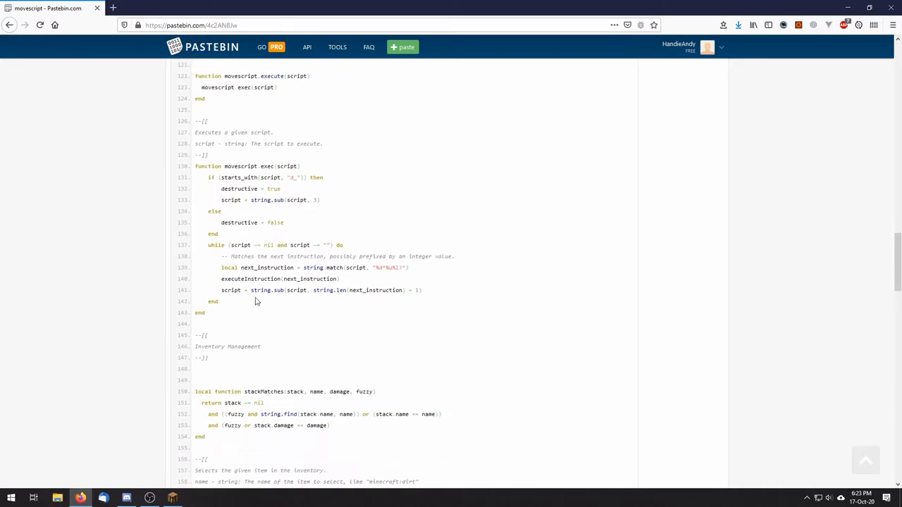
scroll("down", 3)
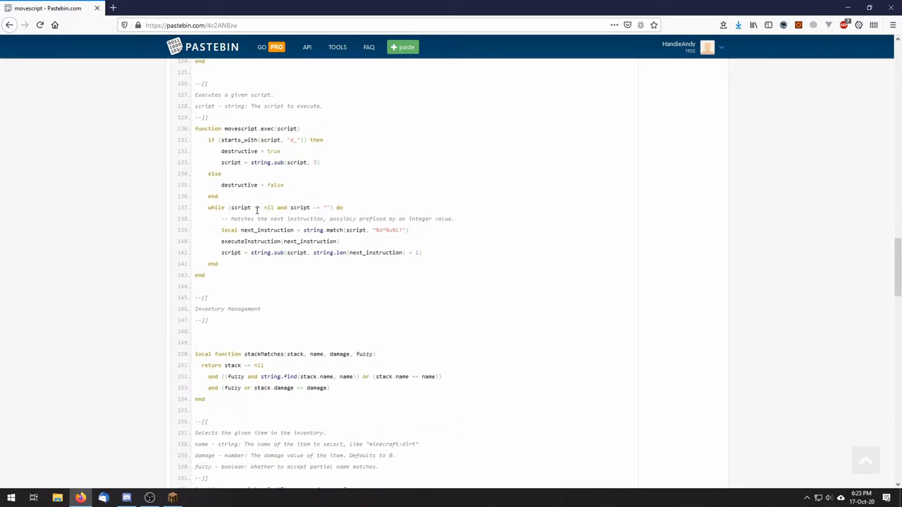
mouse_move(253, 214)
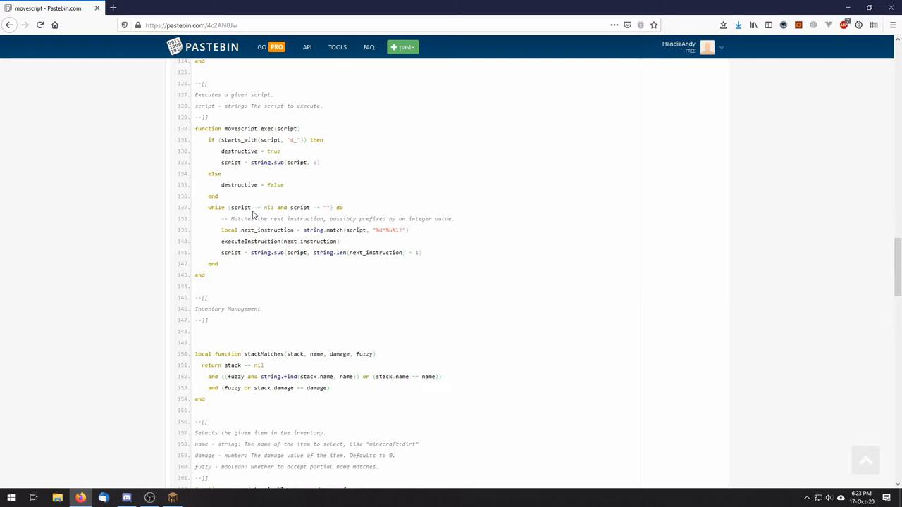
mouse_move(276, 230)
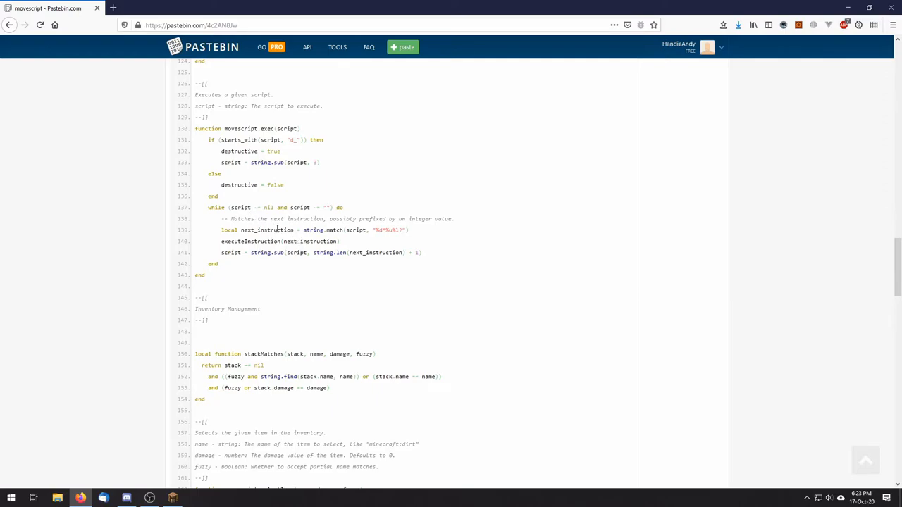
double_click(265, 230)
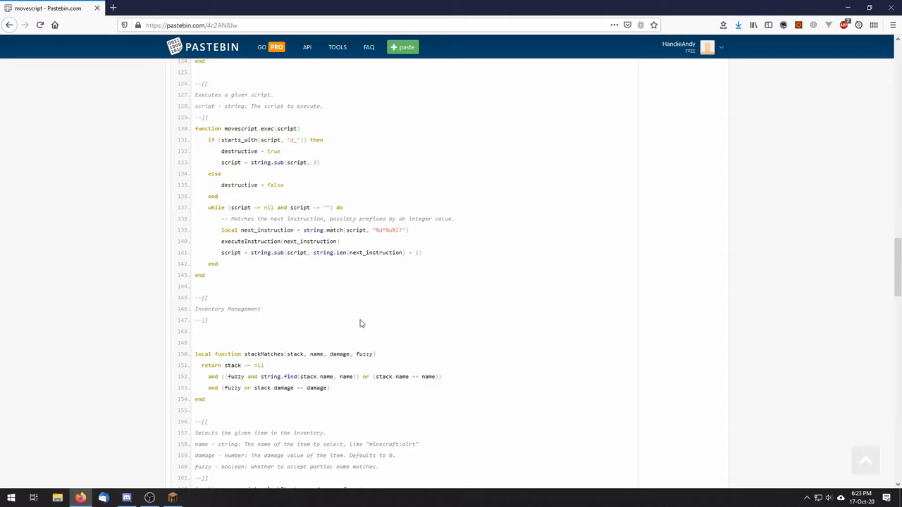
mouse_move(340, 230)
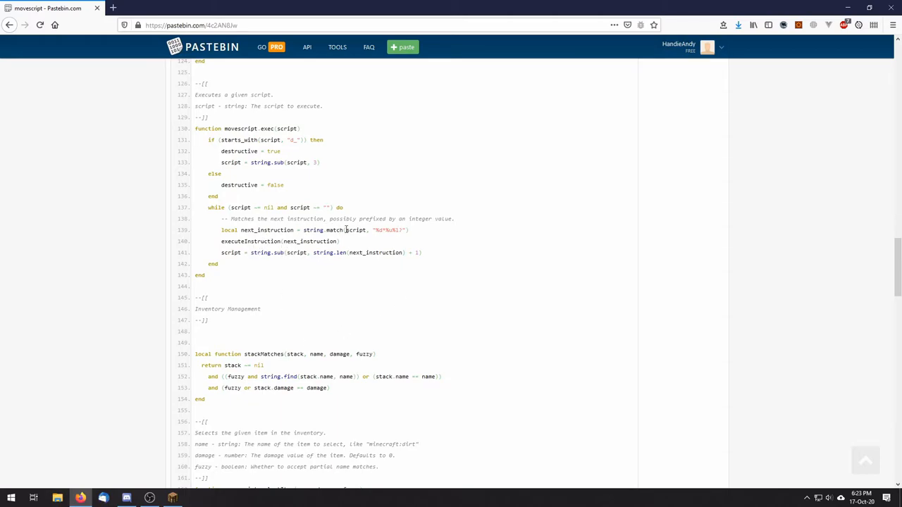
scroll("up", 3)
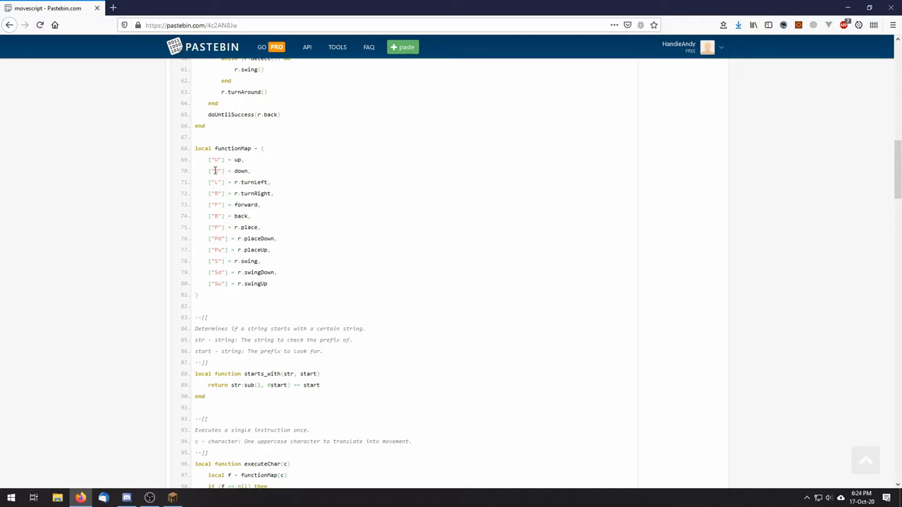
double_click(217, 204)
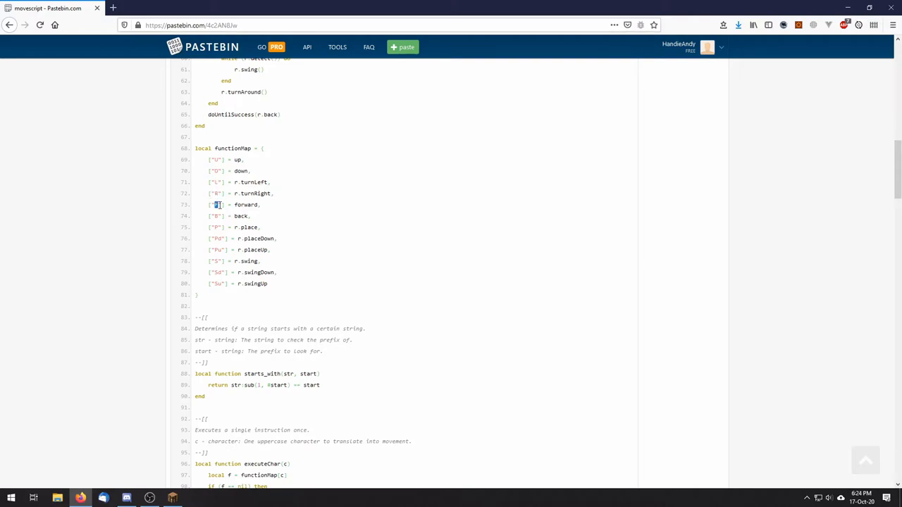
Step: Scroll down to the inventory helpers movescript.selectItem and movescript.getItemCount
scroll("down", 3)
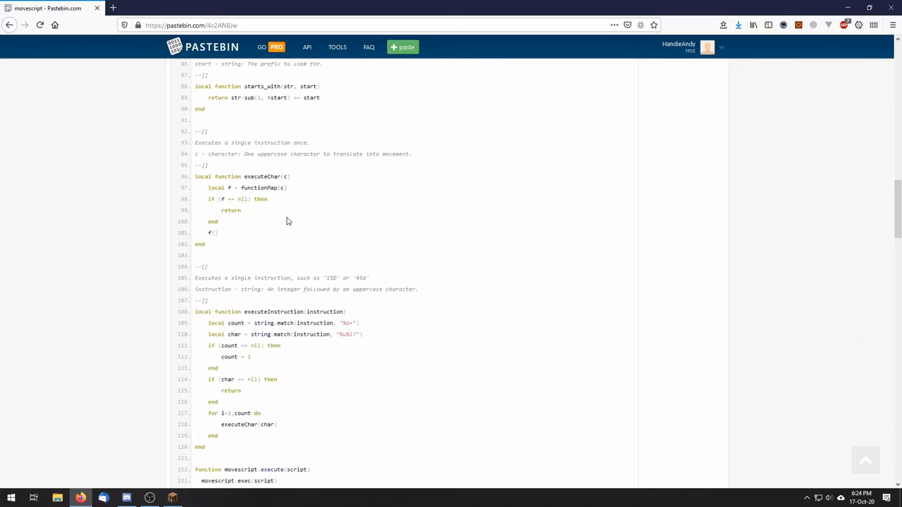
scroll("up", 3)
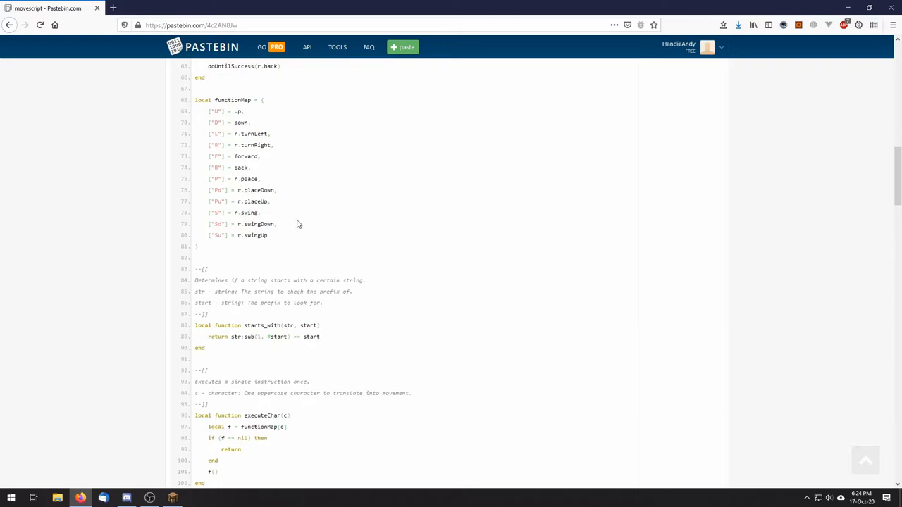
scroll("down", 3)
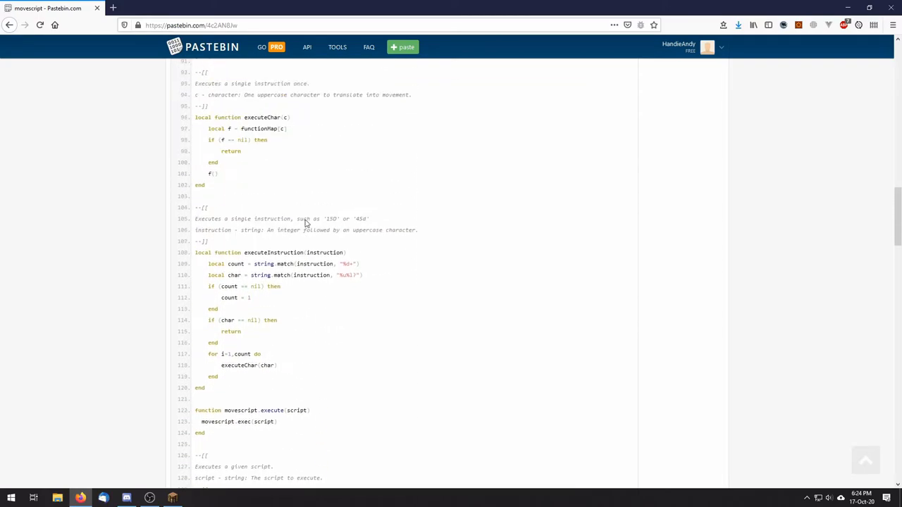
scroll("down", 3)
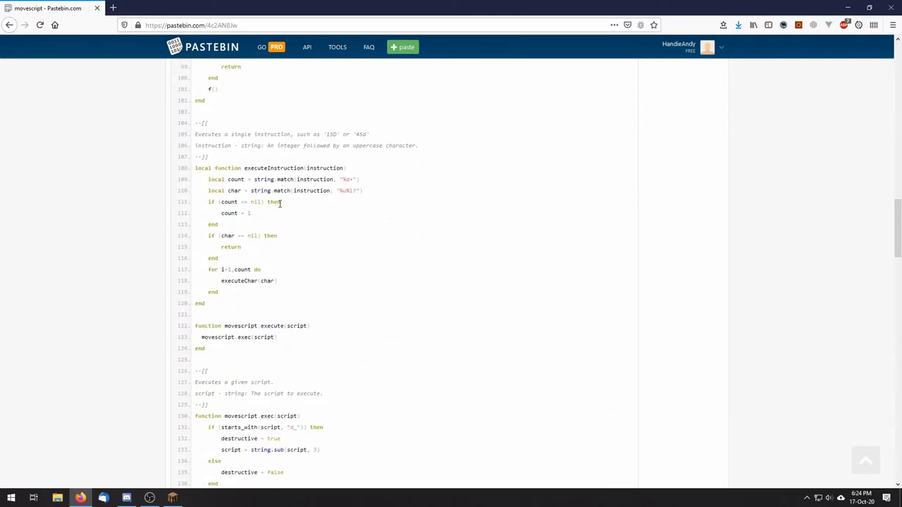
scroll("down", 3)
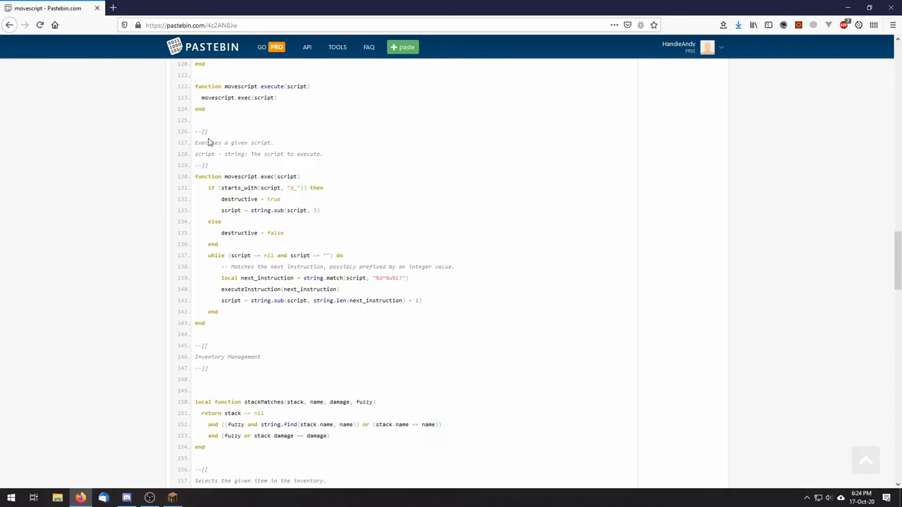
scroll("down", 3)
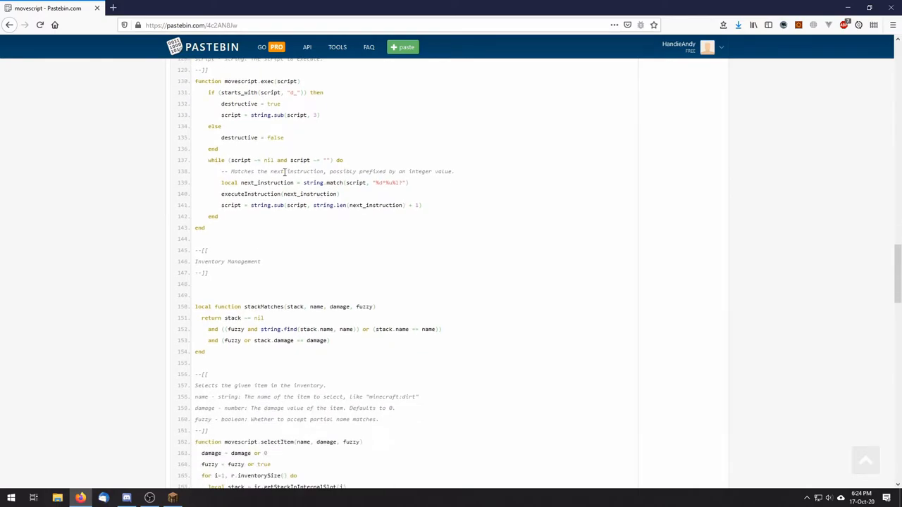
scroll("down", 3)
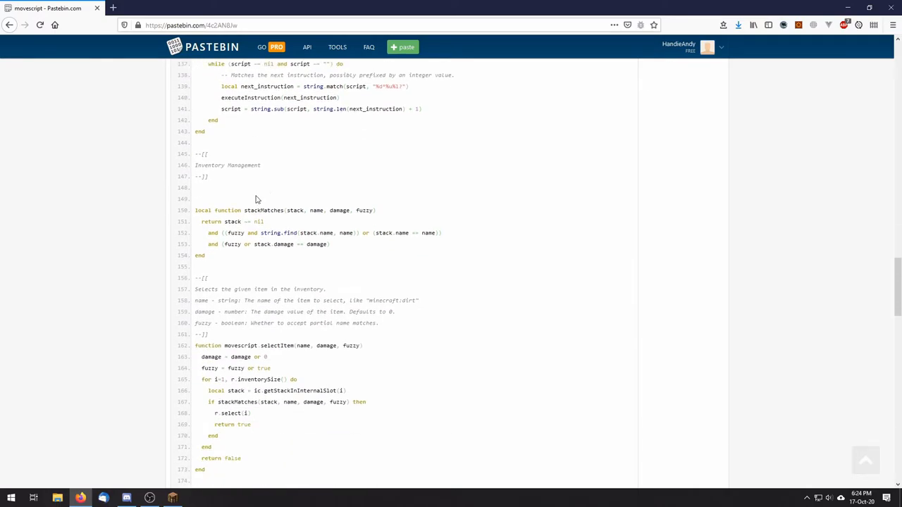
scroll("down", 3)
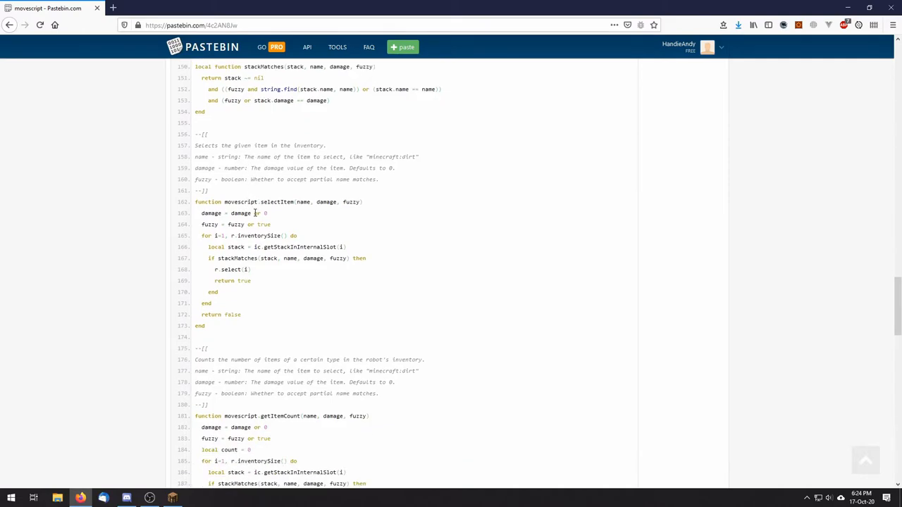
scroll("down", 3)
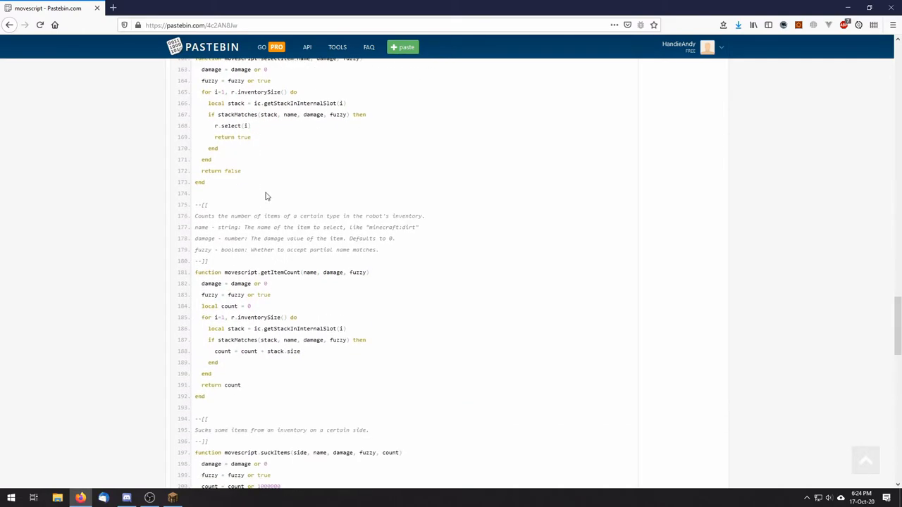
scroll("up", 3)
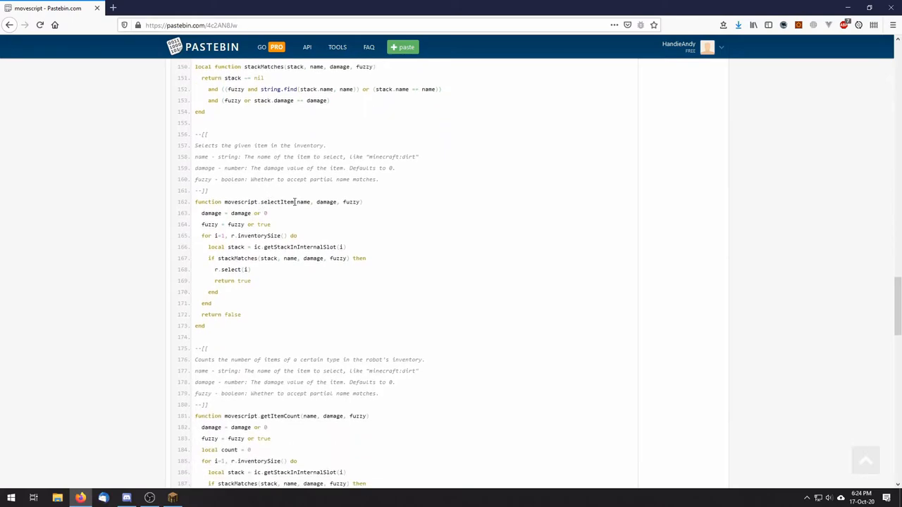
mouse_move(290, 170)
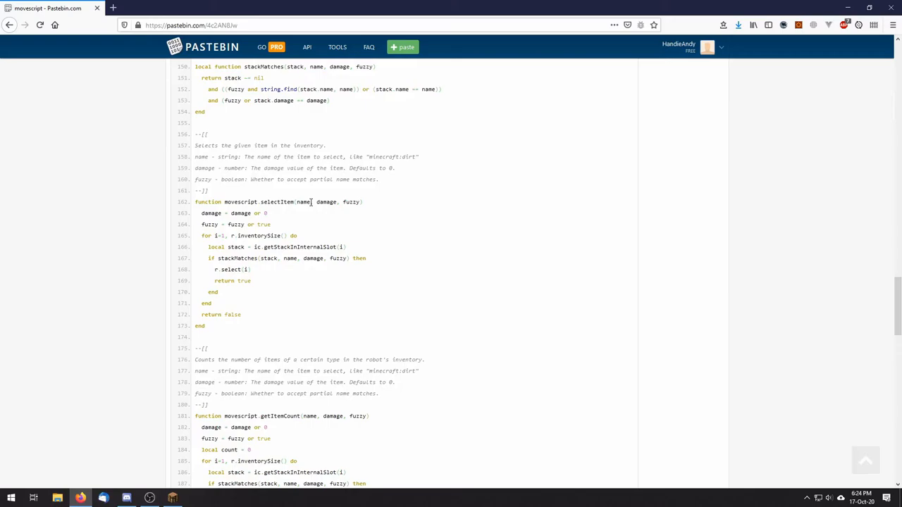
mouse_move(319, 204)
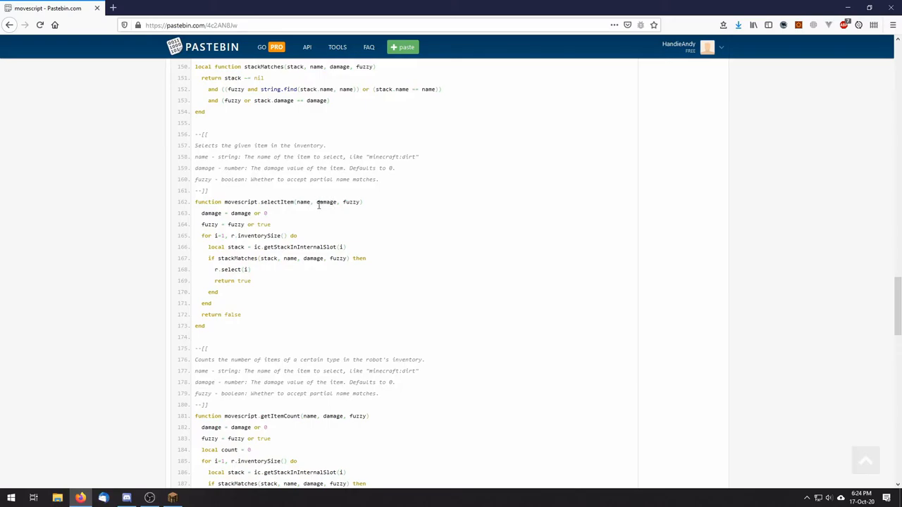
mouse_move(352, 203)
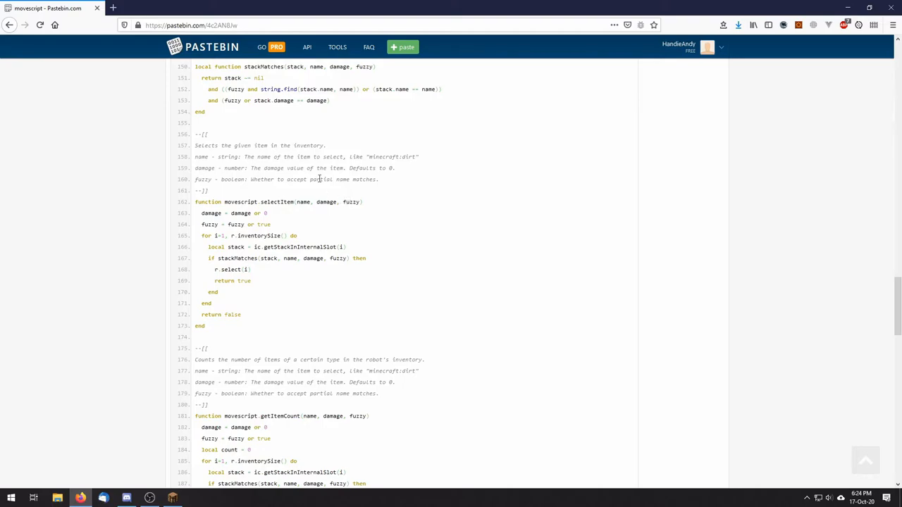
mouse_move(330, 229)
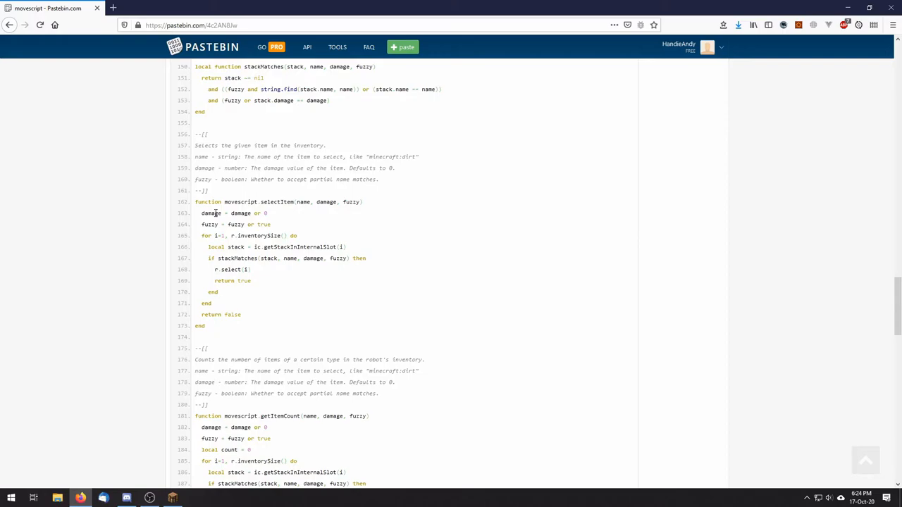
mouse_move(220, 224)
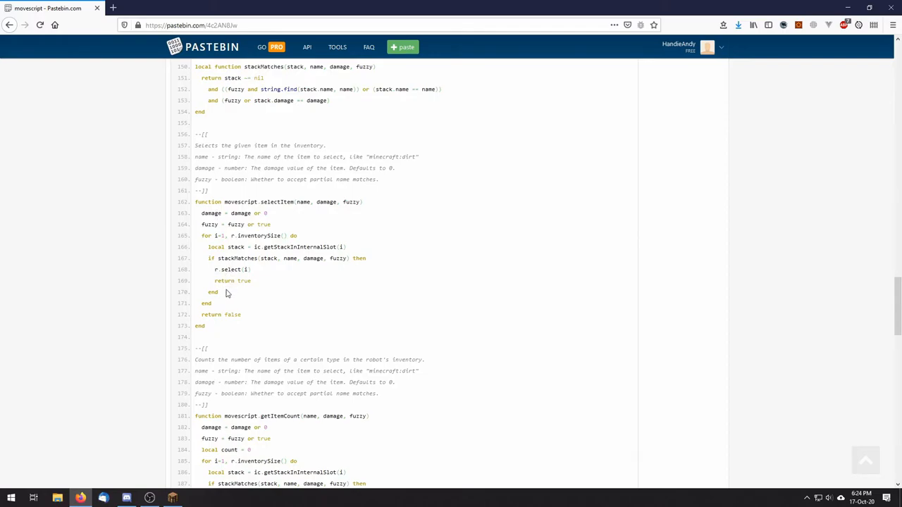
mouse_move(217, 311)
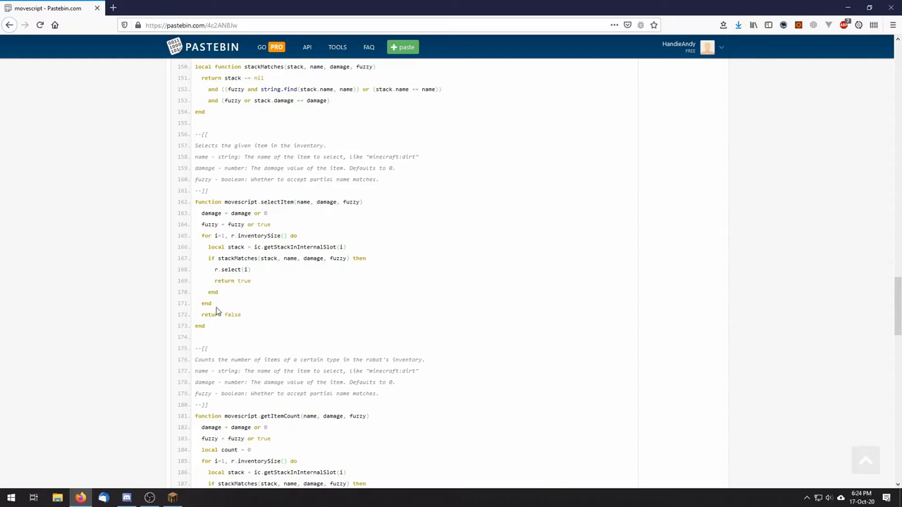
scroll("down", 3)
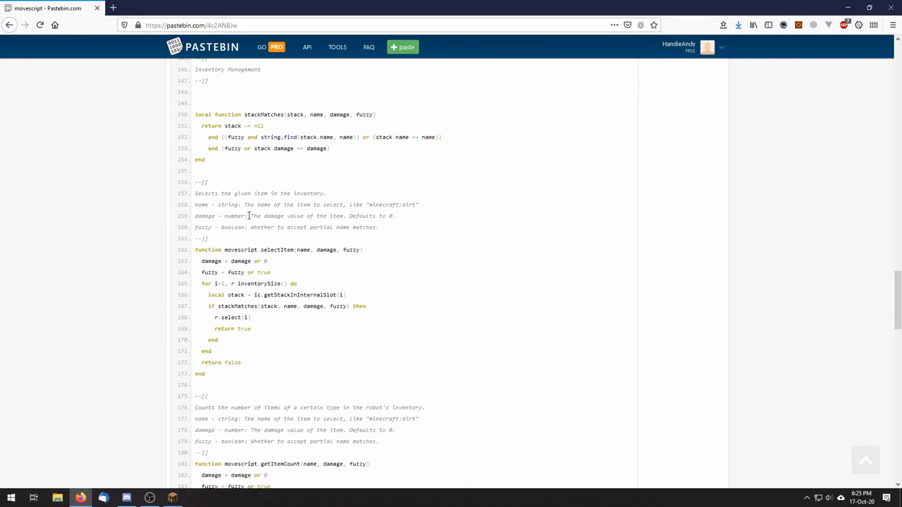
Step: Scroll the paste down past getItemCount and suckItems until dropAllExcept is in view
scroll("down", 3)
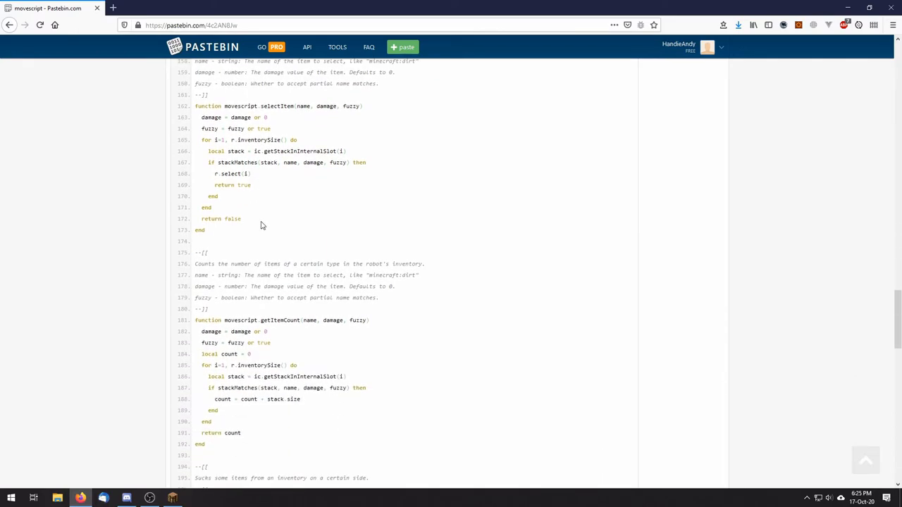
scroll("down", 3)
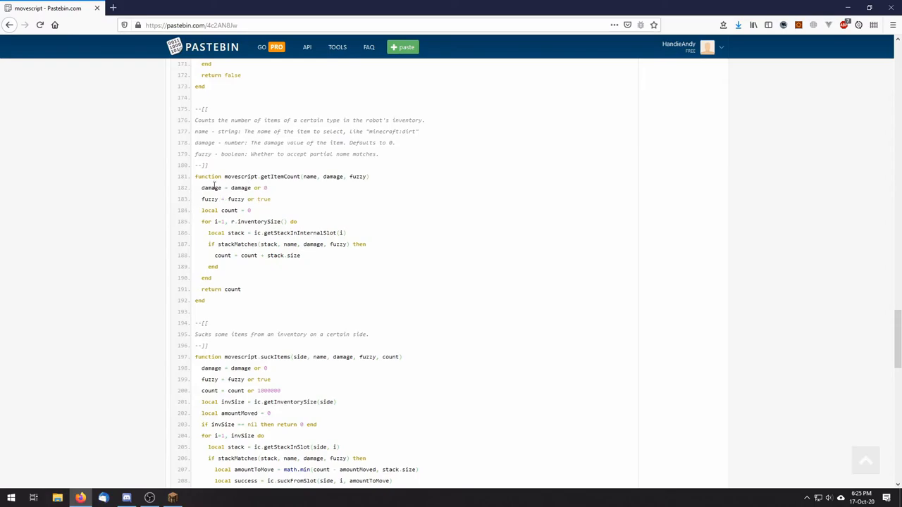
mouse_move(239, 195)
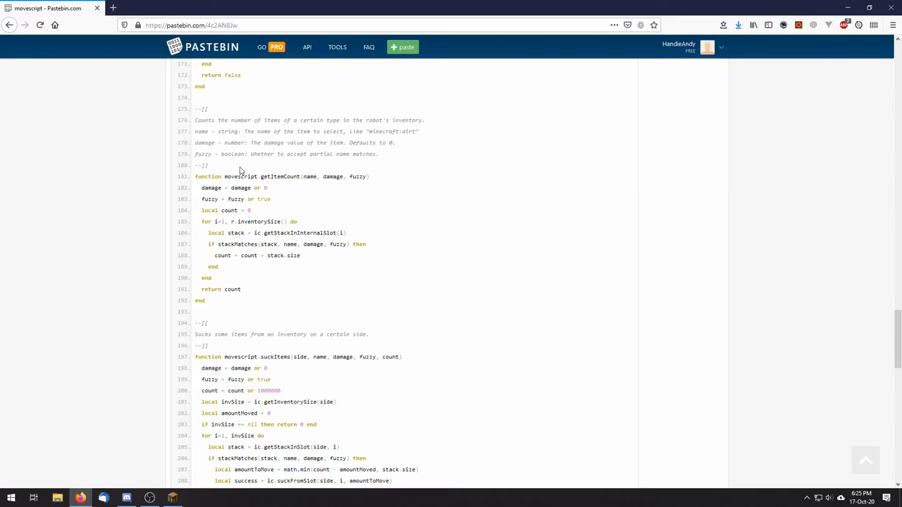
scroll("down", 3)
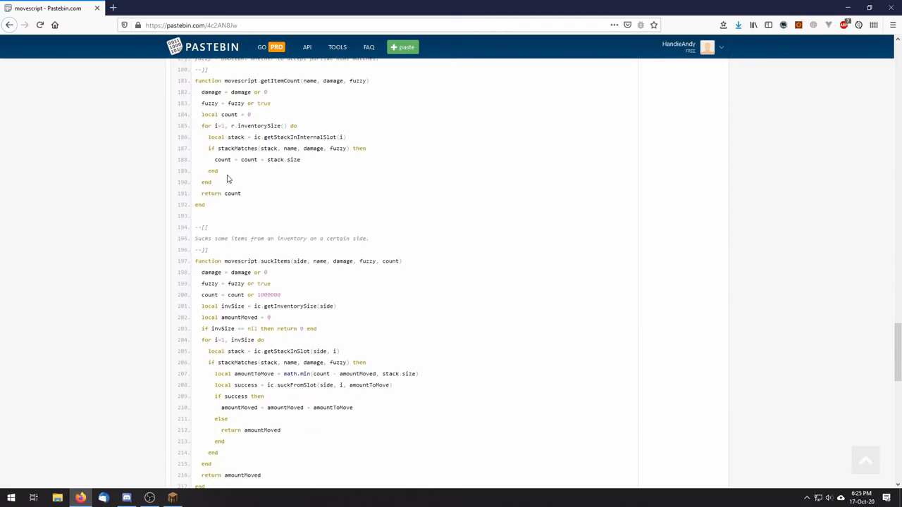
scroll("down", 3)
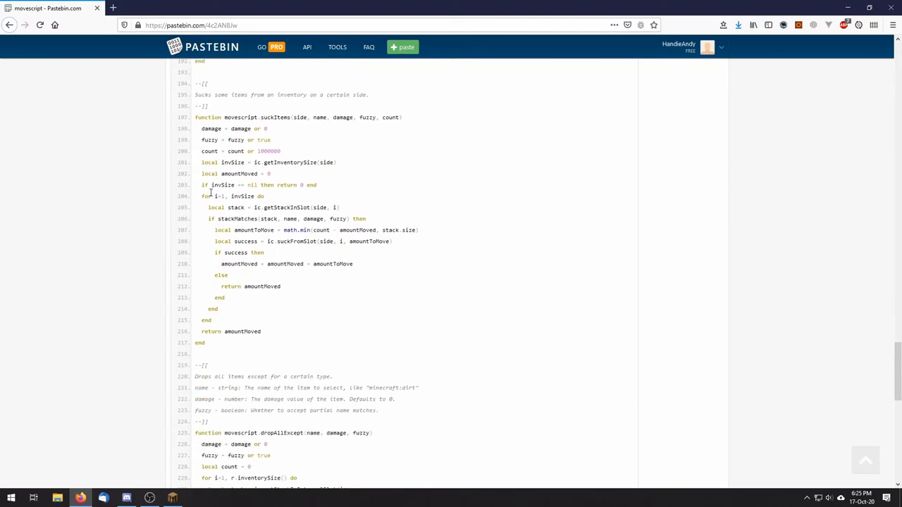
mouse_move(243, 102)
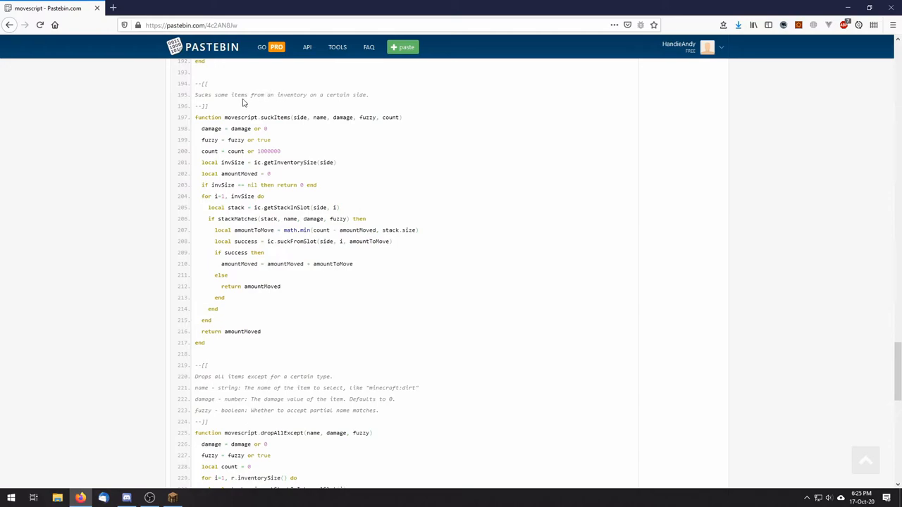
mouse_move(250, 117)
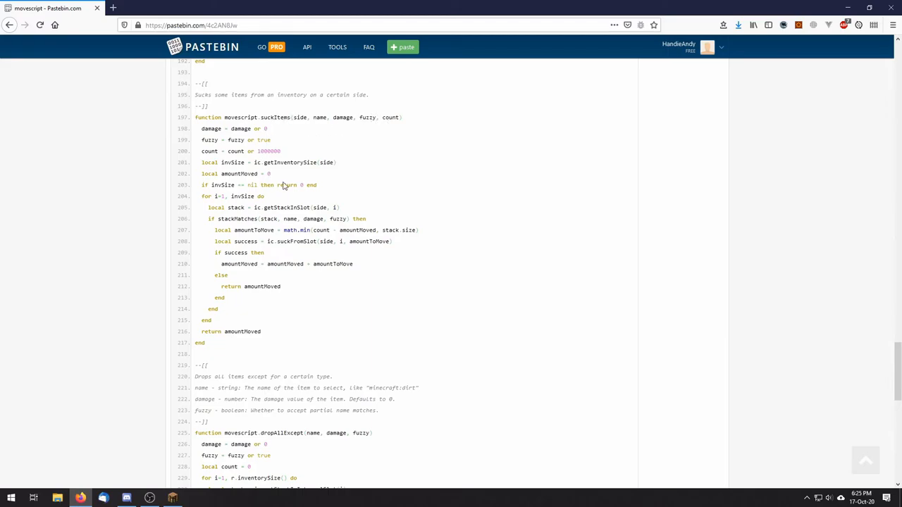
mouse_move(296, 176)
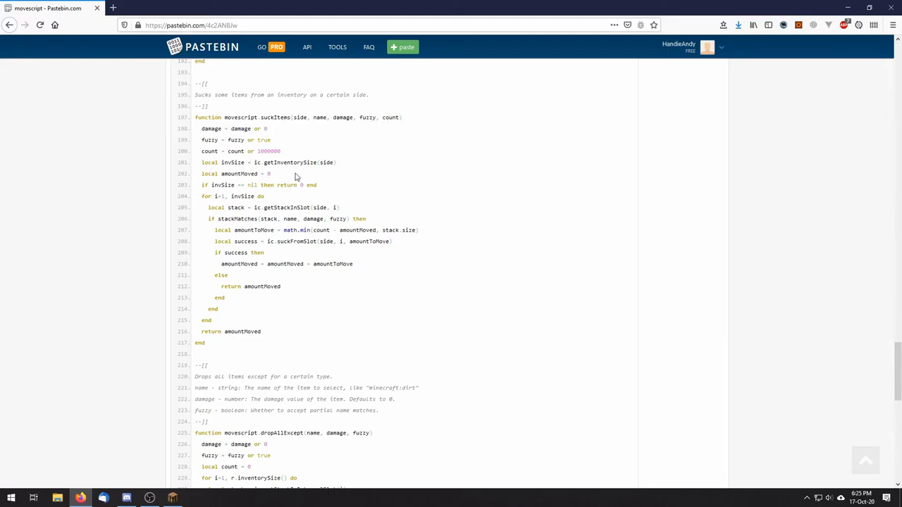
mouse_move(350, 157)
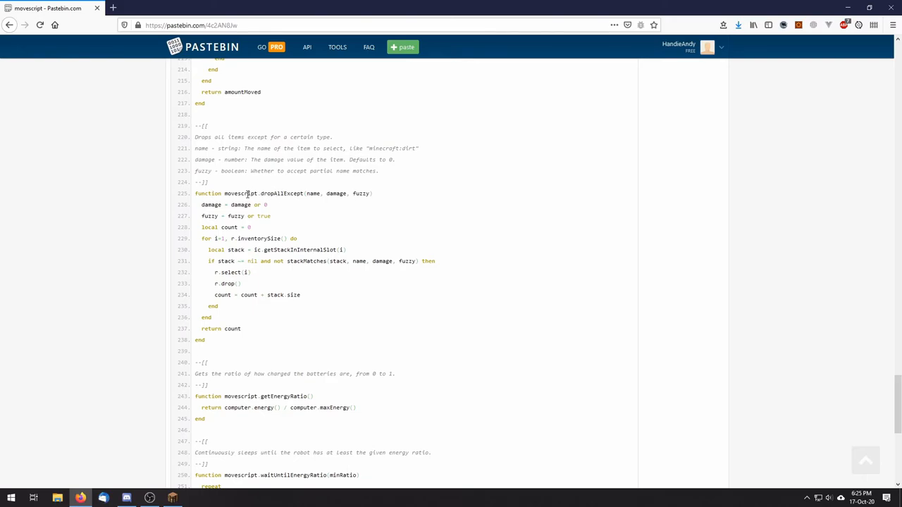
mouse_move(259, 193)
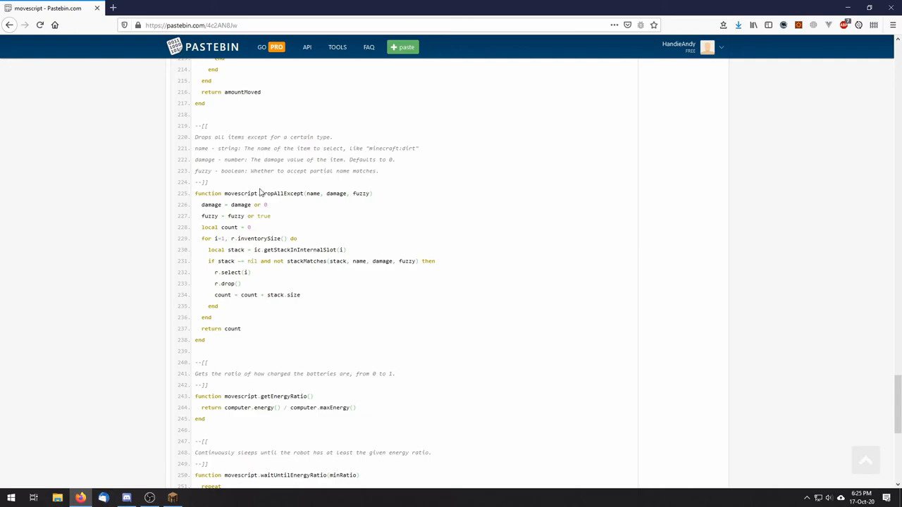
mouse_move(324, 226)
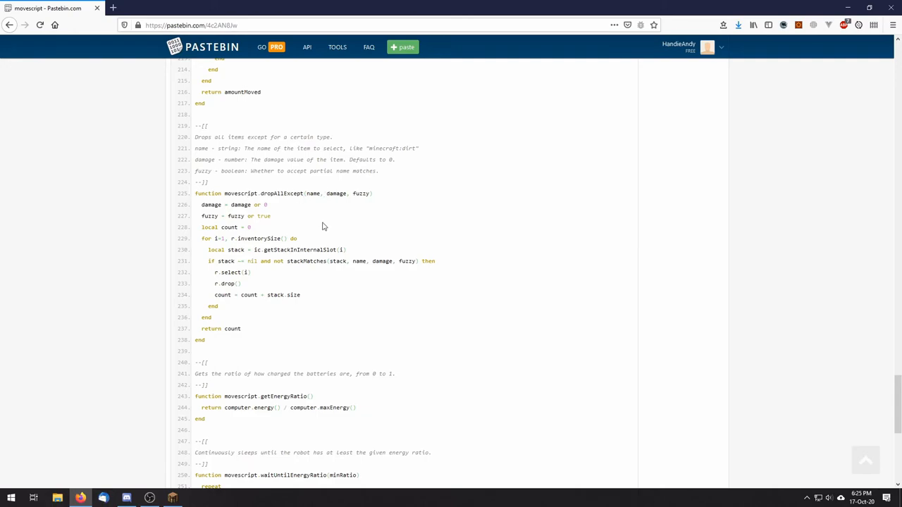
Step: Scroll to the paste's end showing getEnergyRatio, waitUntilEnergyRatio and the RAW Paste Data box
scroll("down", 3)
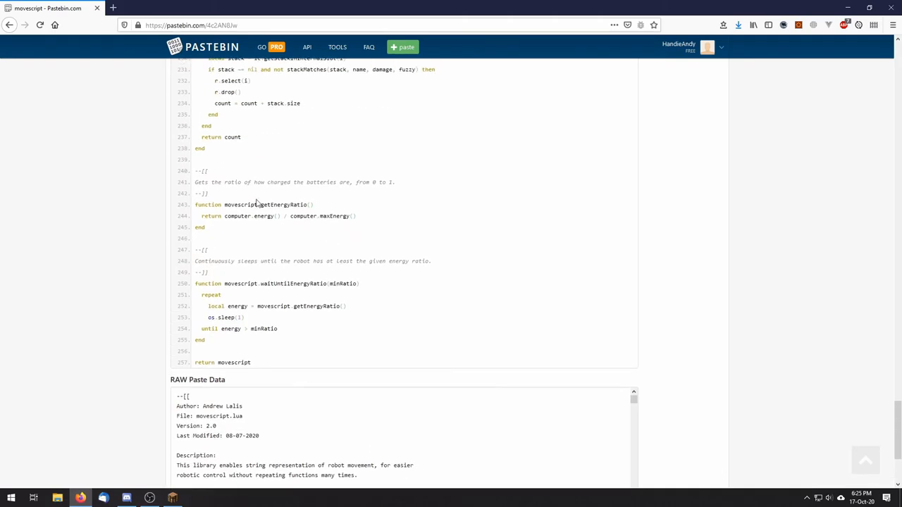
mouse_move(321, 211)
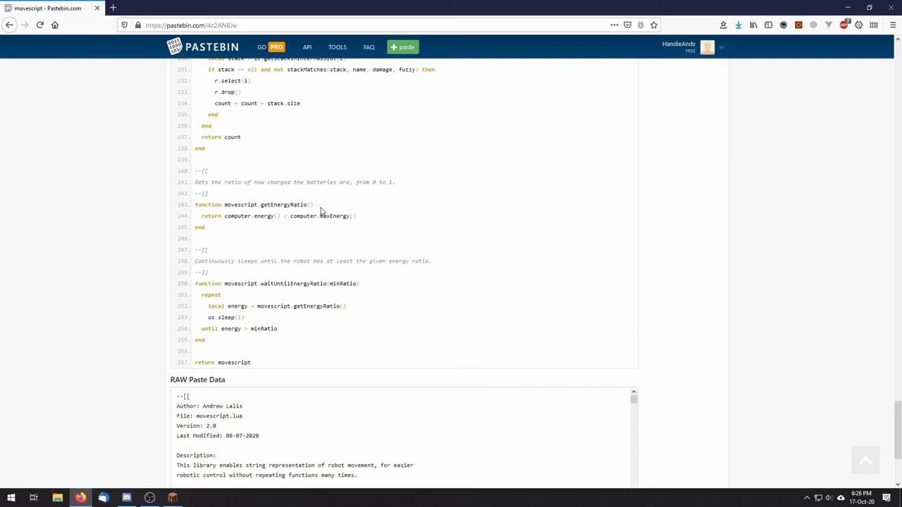
mouse_move(293, 249)
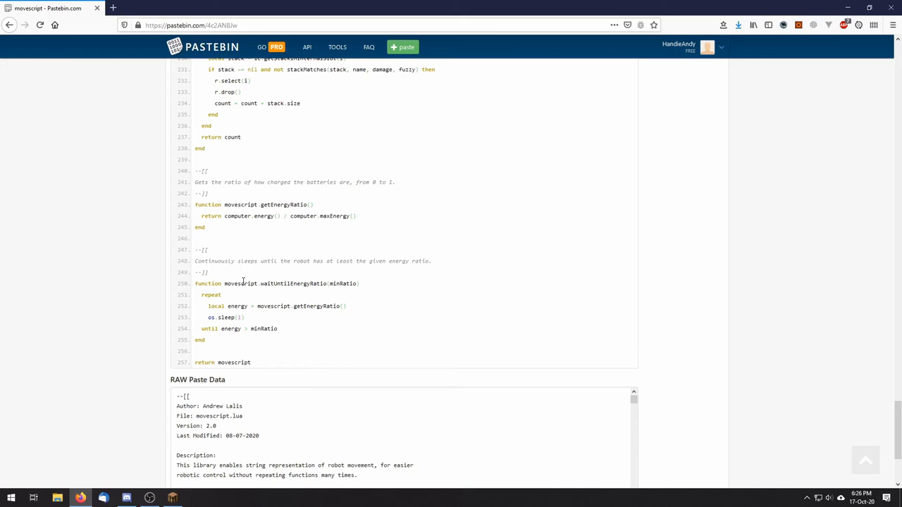
mouse_move(259, 322)
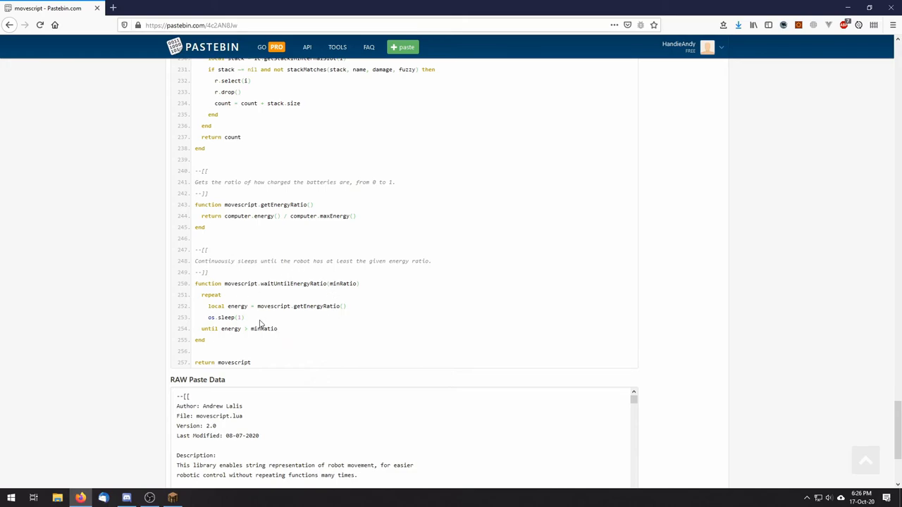
mouse_move(289, 296)
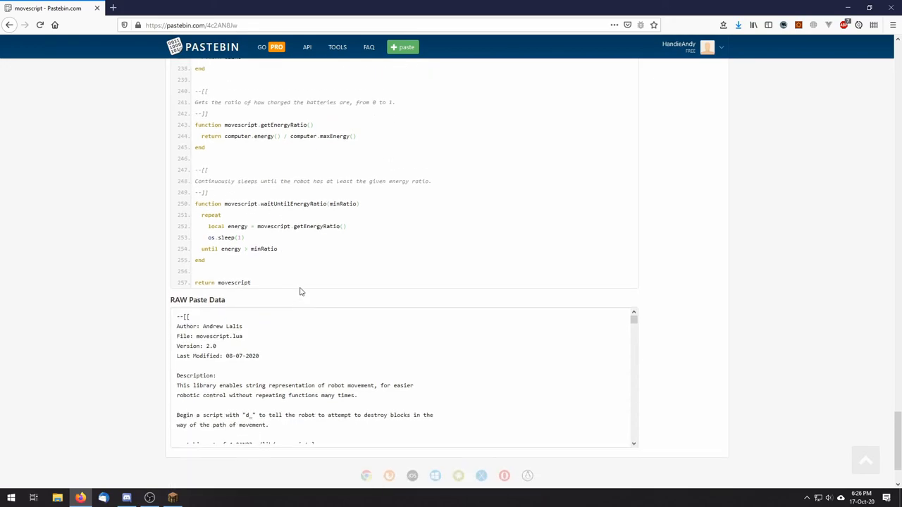
Step: Scroll back to the top of the paste and Alt+Tab into the Minecraft world with the robot
scroll("up", 3)
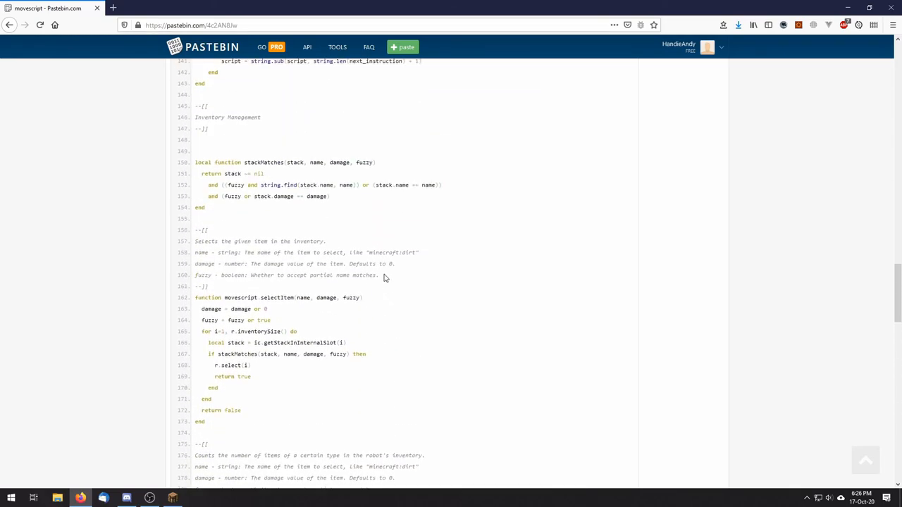
scroll("up", 3)
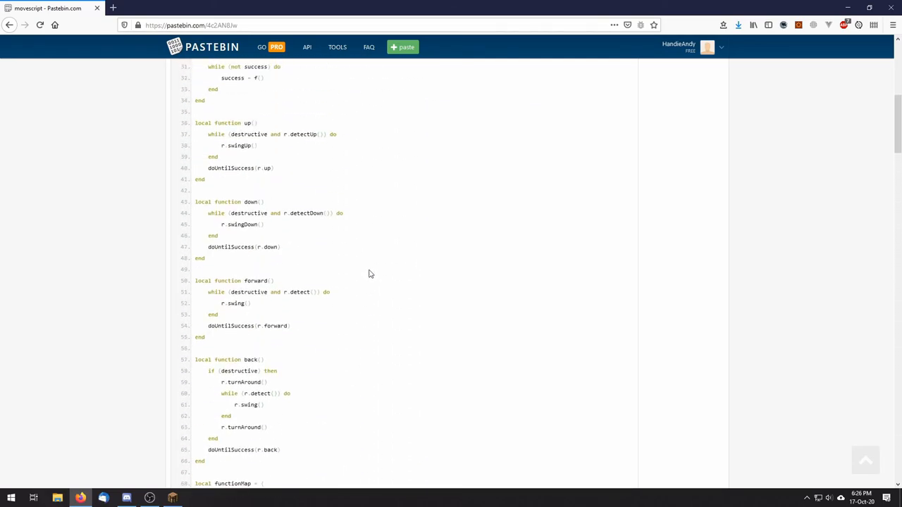
scroll("up", 3)
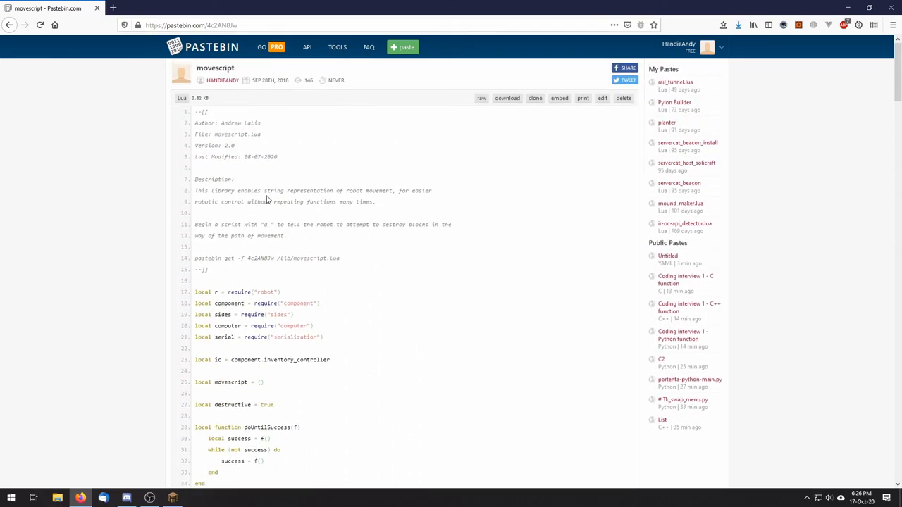
key("alt+tab")
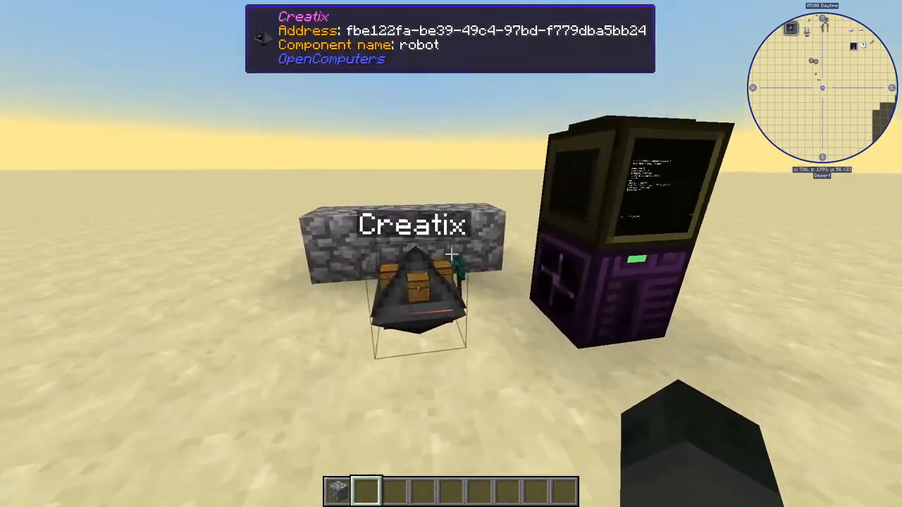